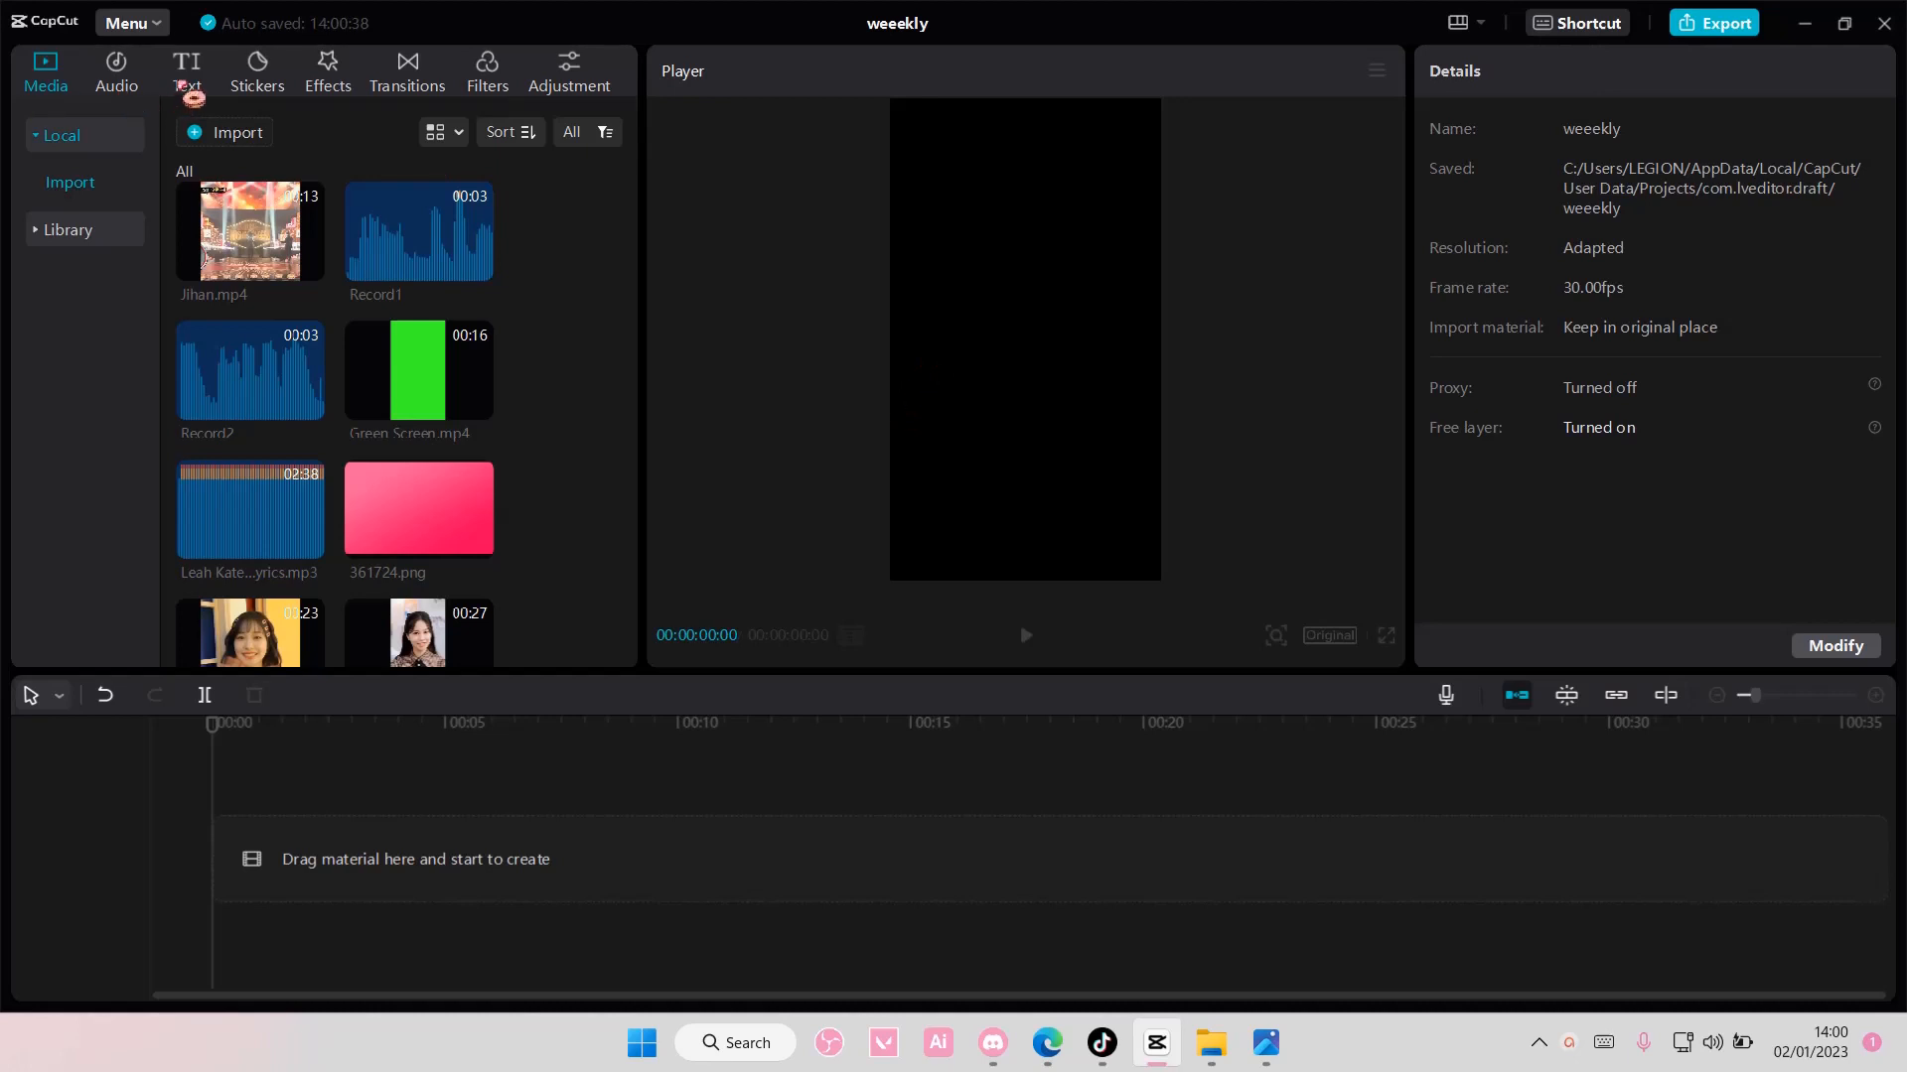
- Add the Default text preset from the Text tab onto the timeline
left_click(186, 72)
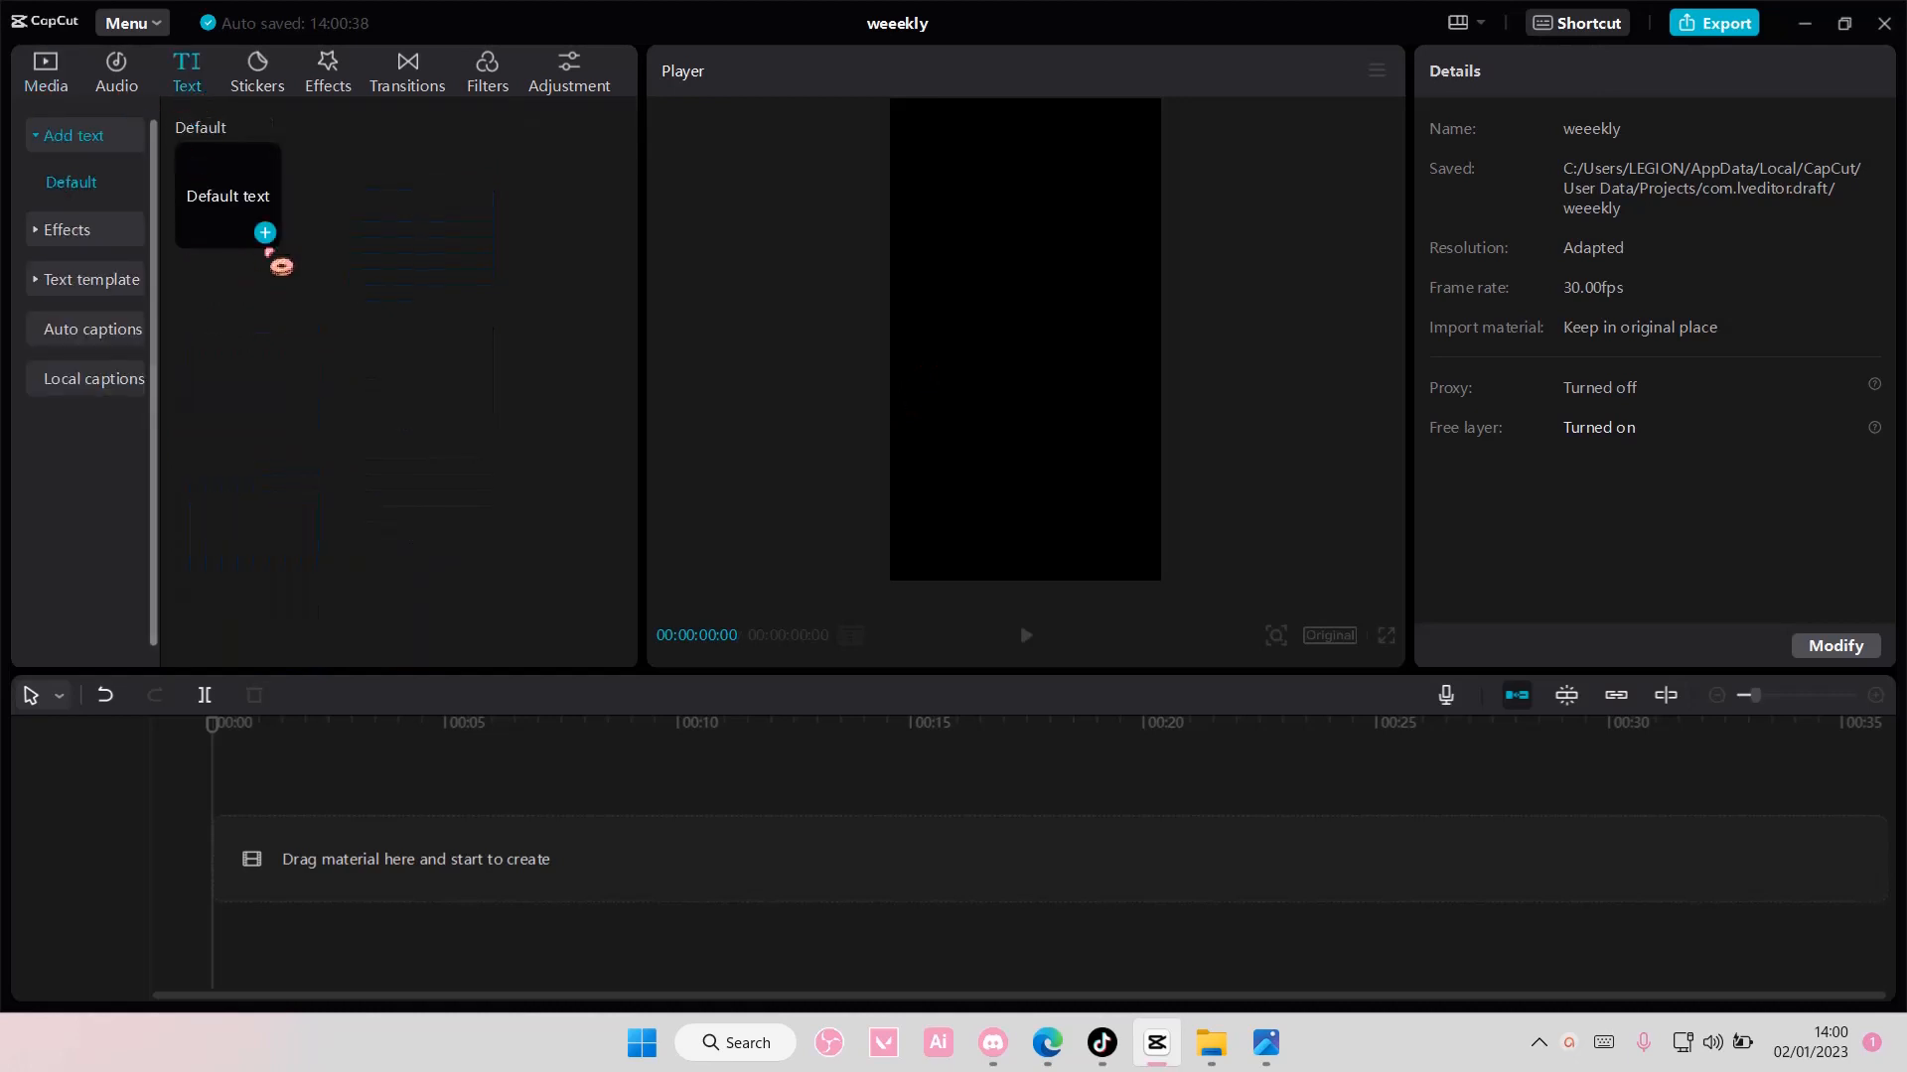
left_click(264, 232)
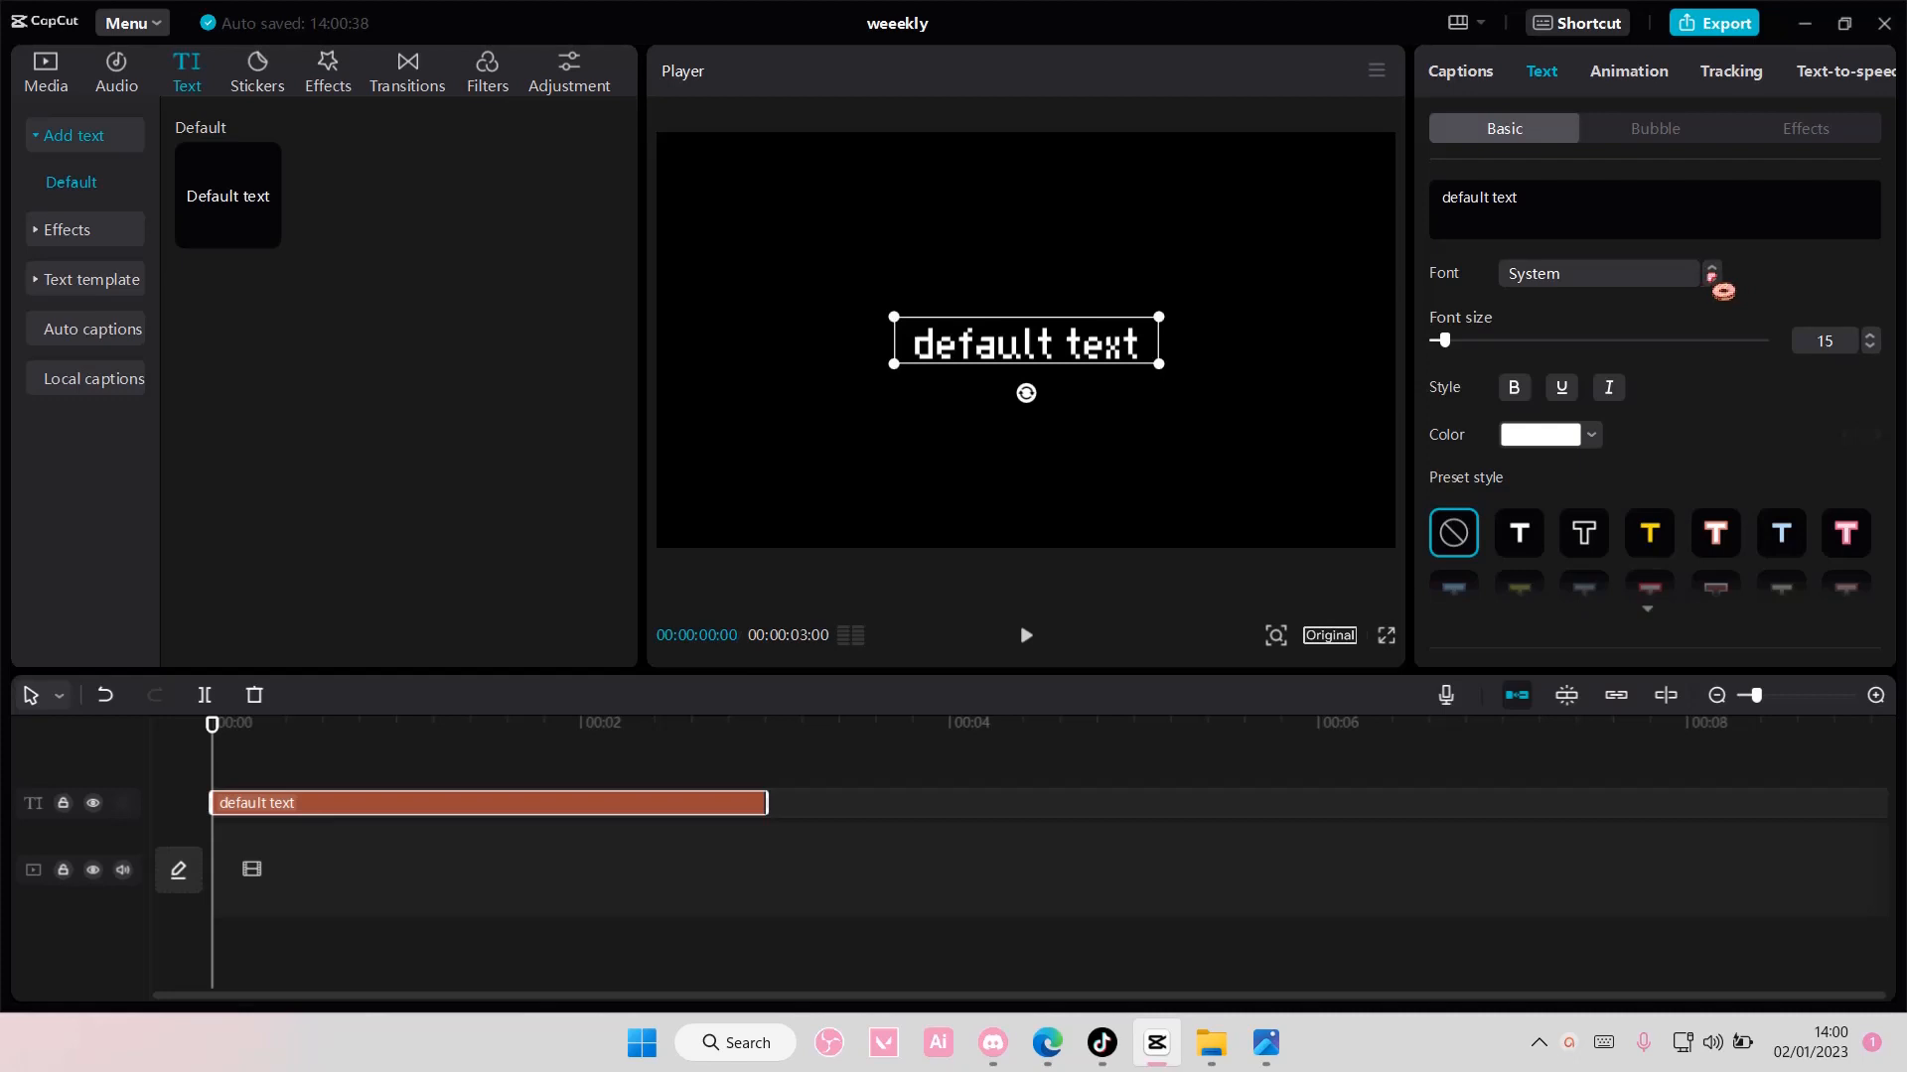
- Change the text font to AvenirNext, giving large bold white lettering
left_click(1595, 272)
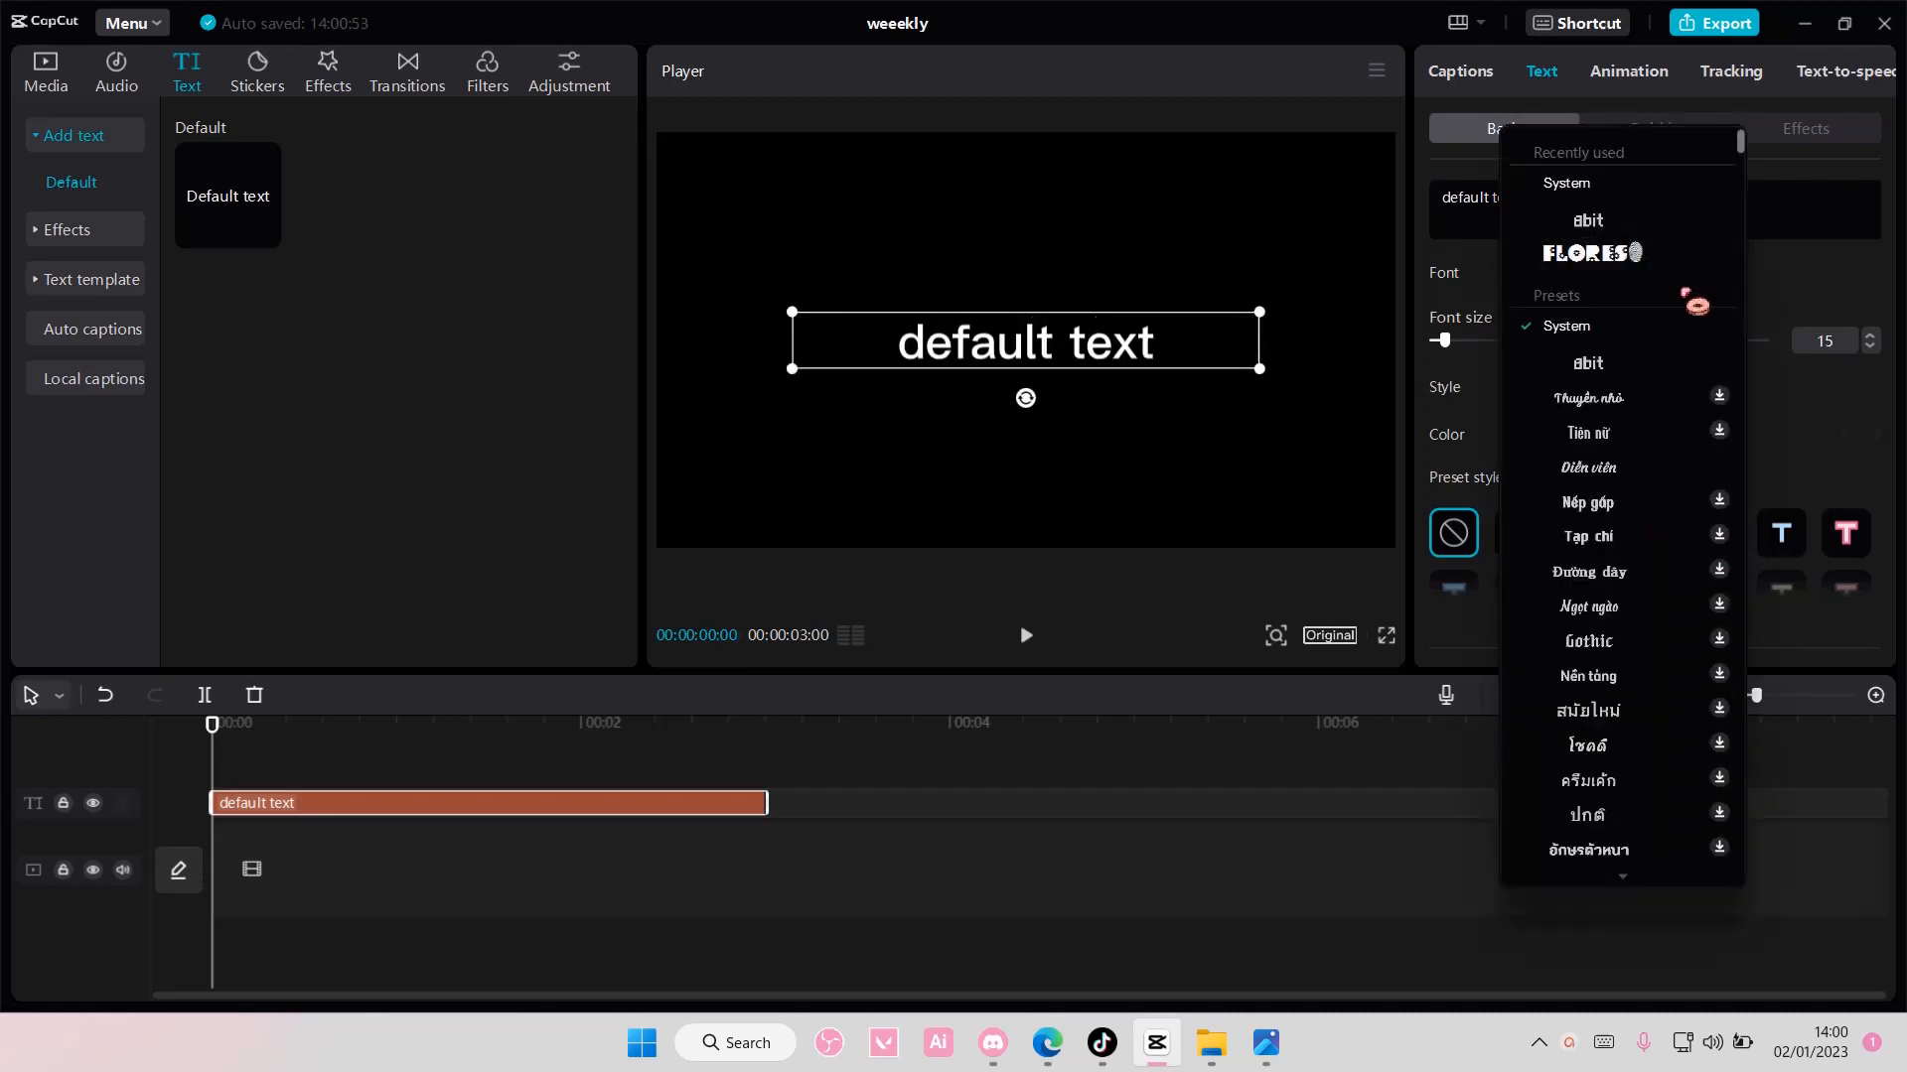
scroll("down", 3)
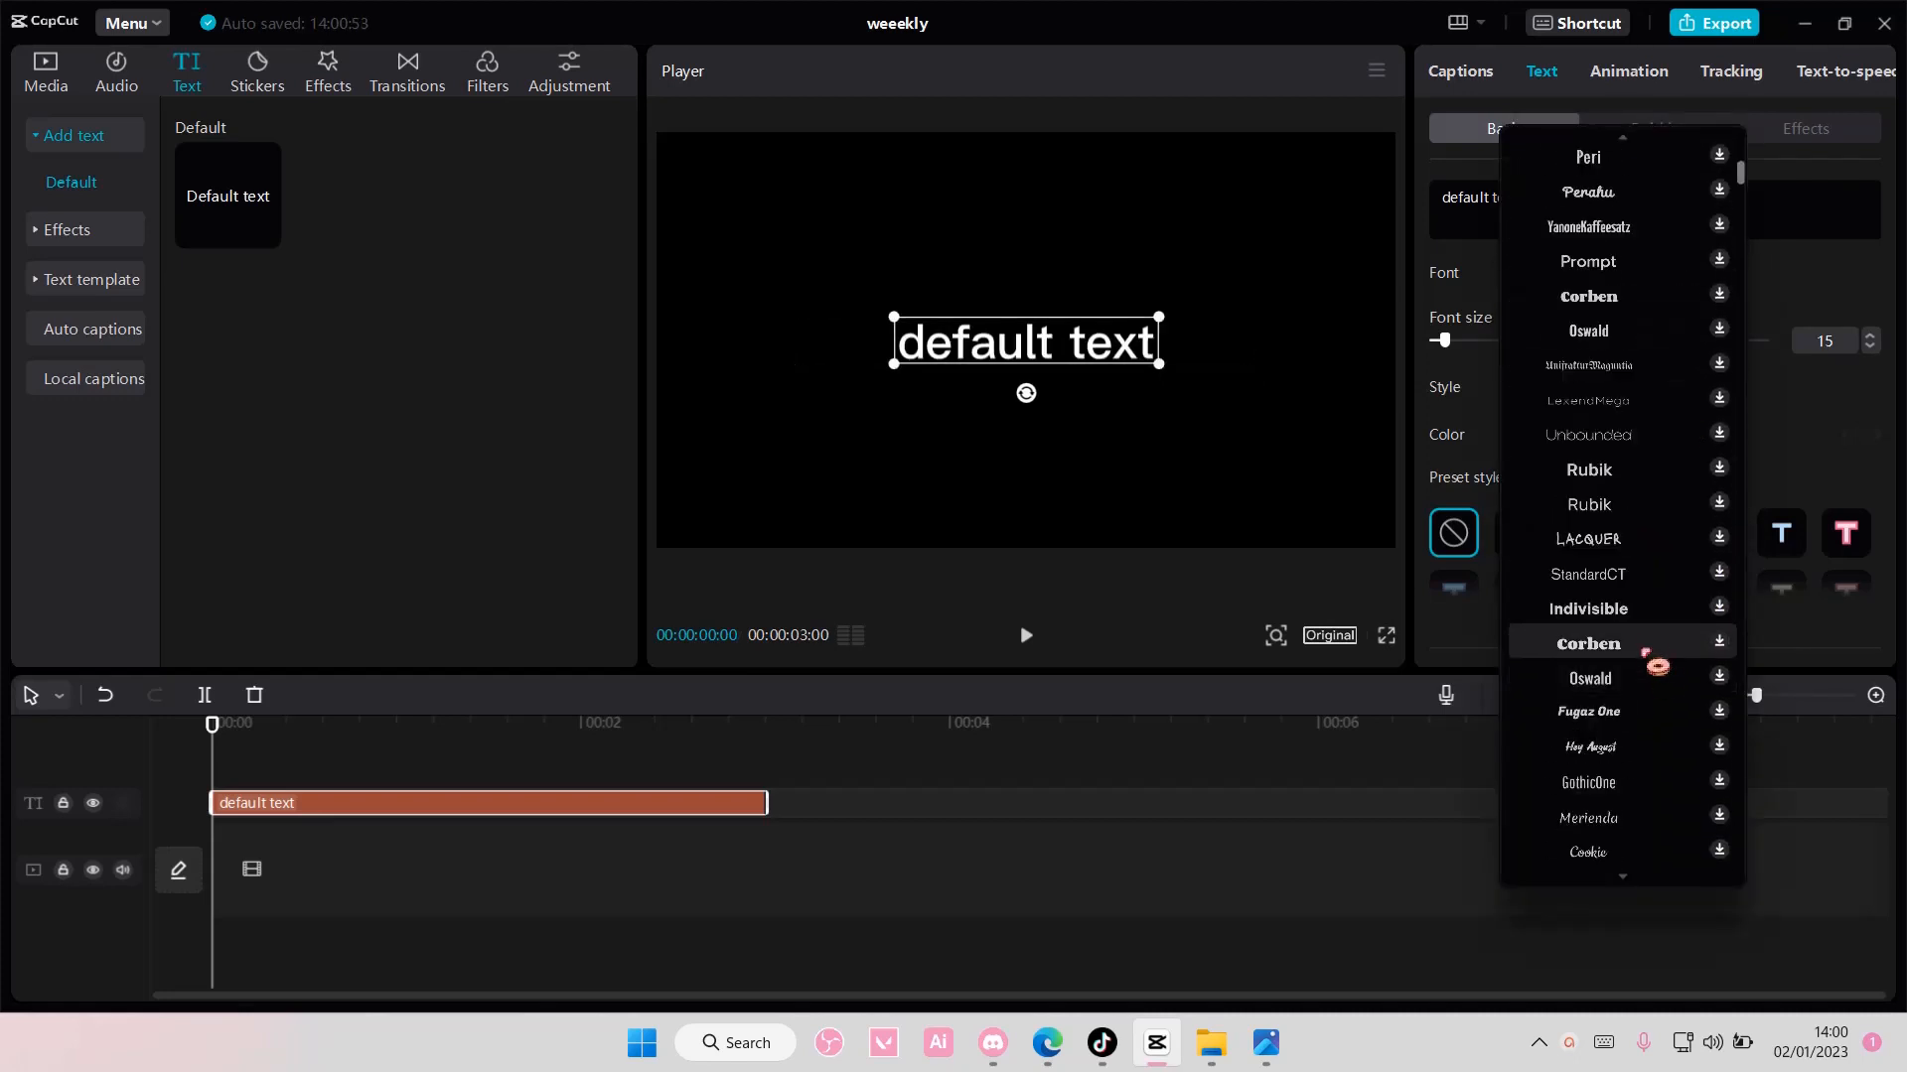
scroll("down", 3)
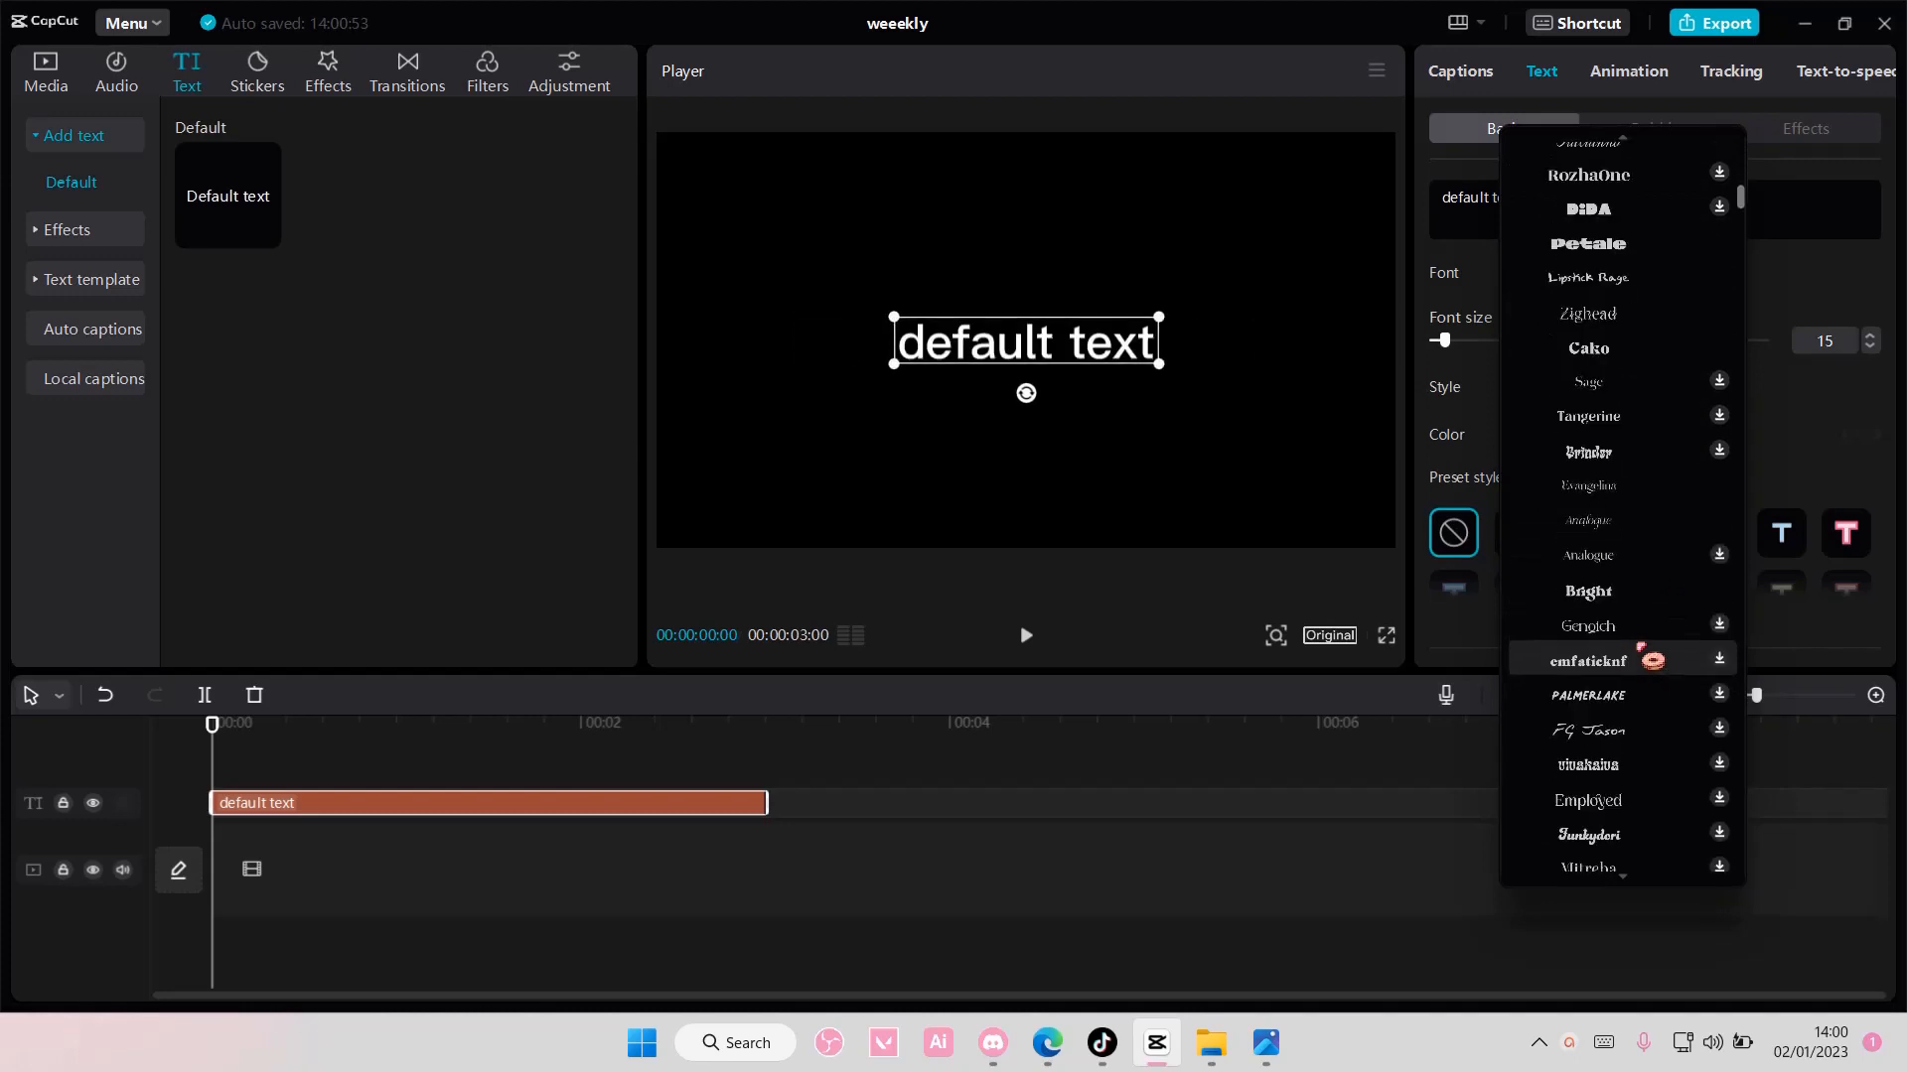
scroll("down", 3)
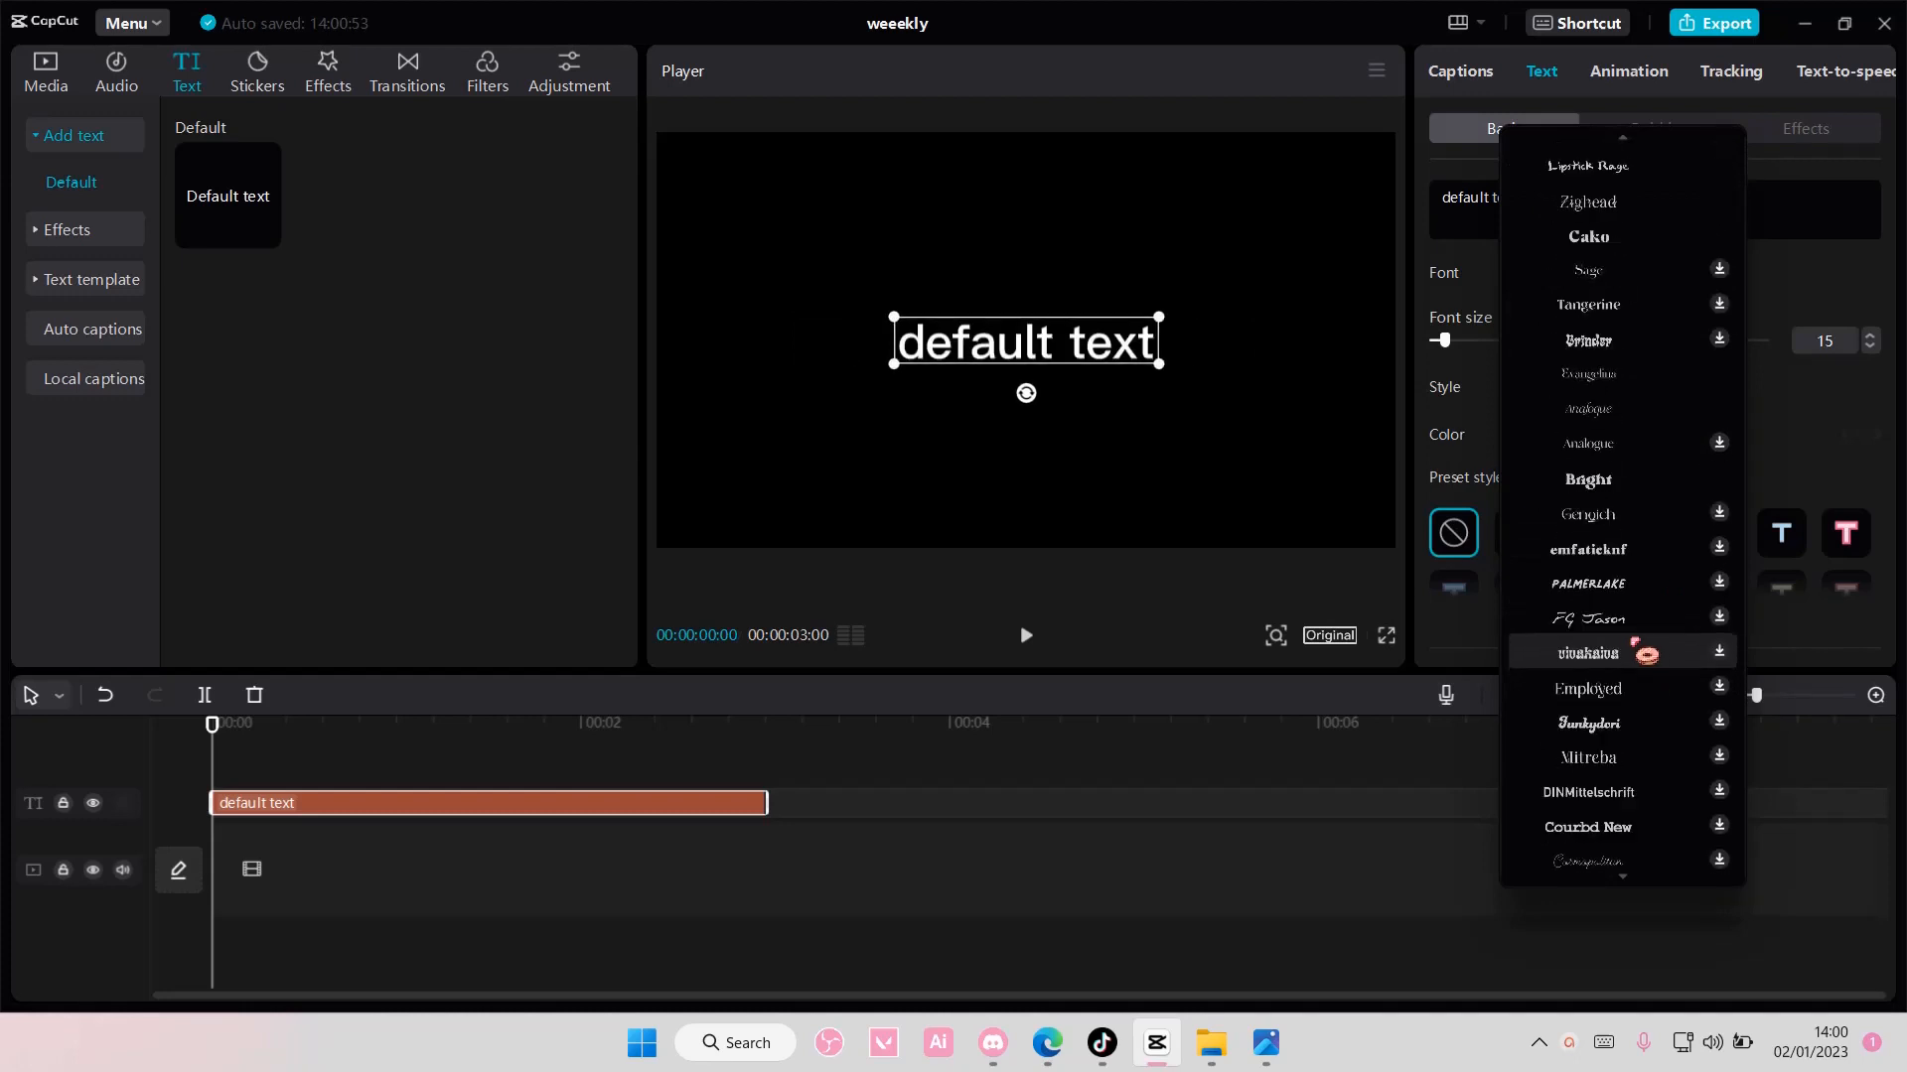
scroll("down", 3)
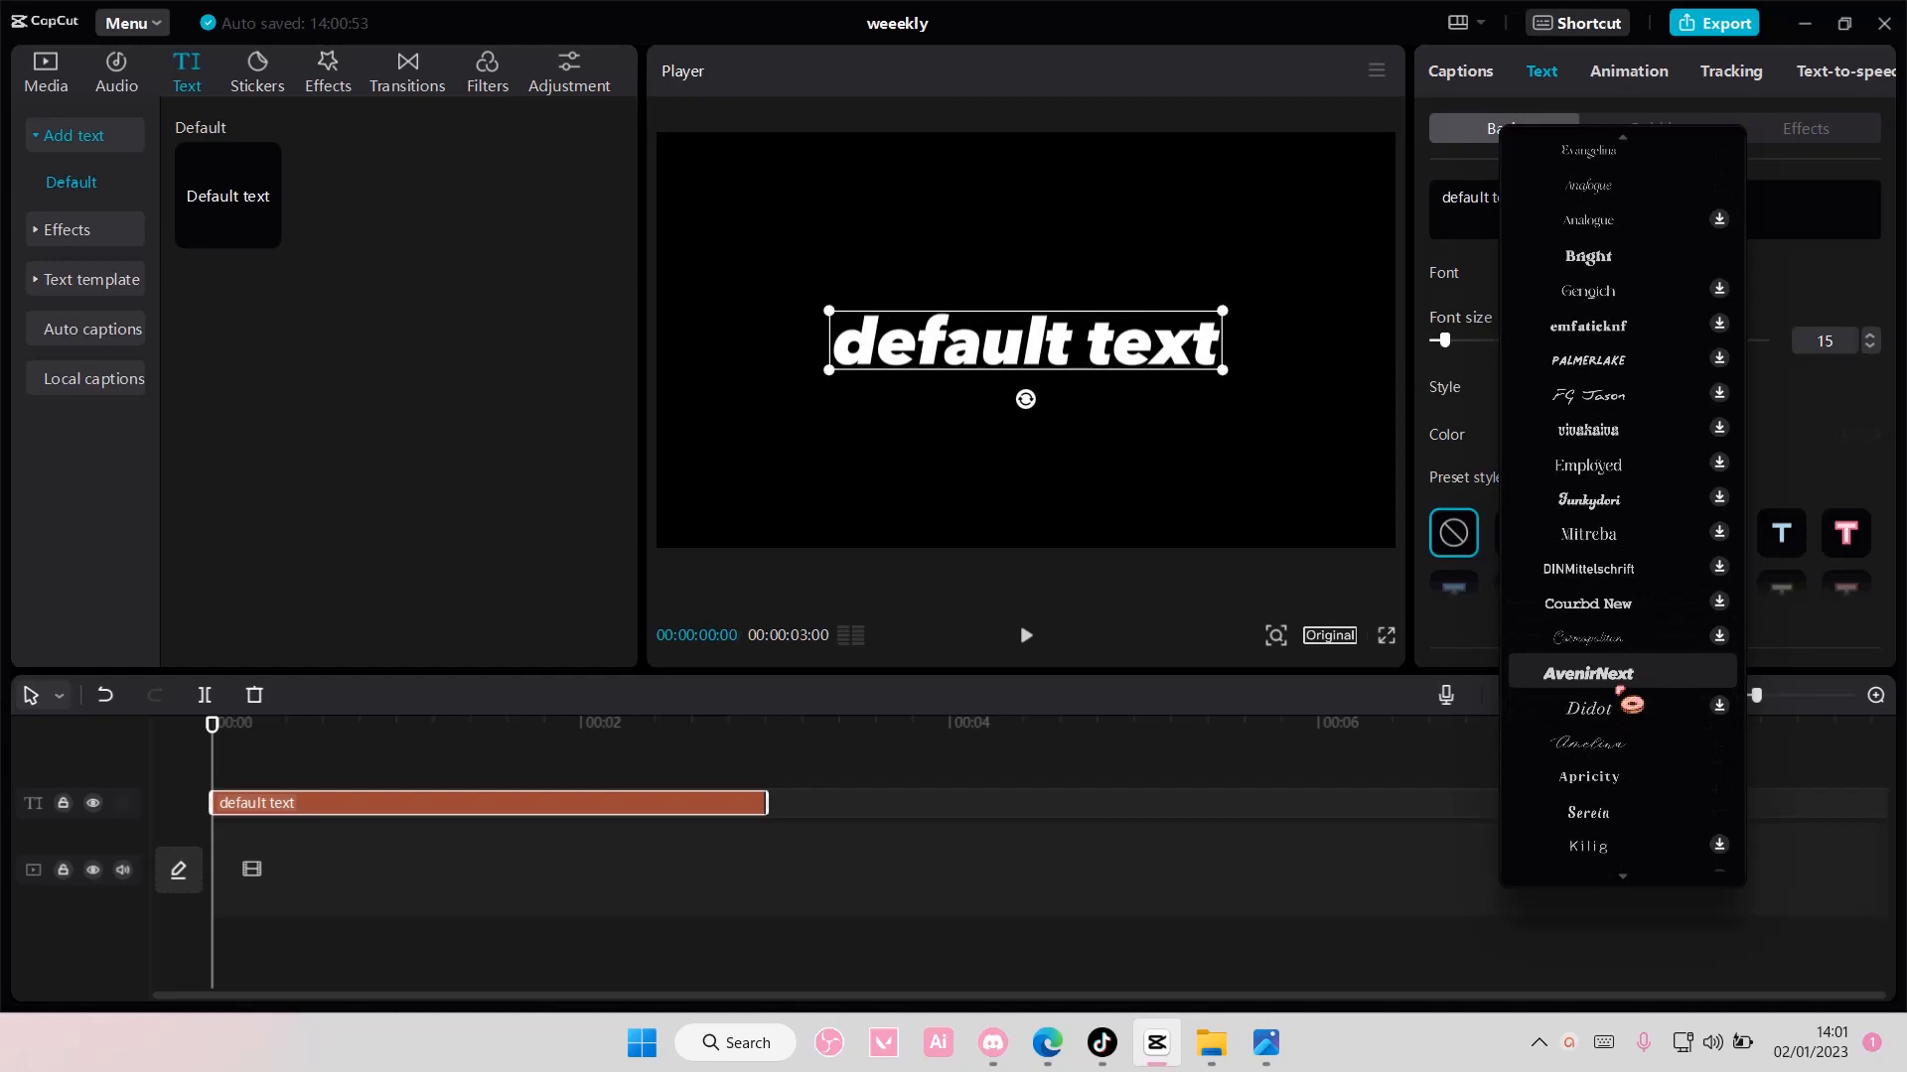
left_click(1587, 674)
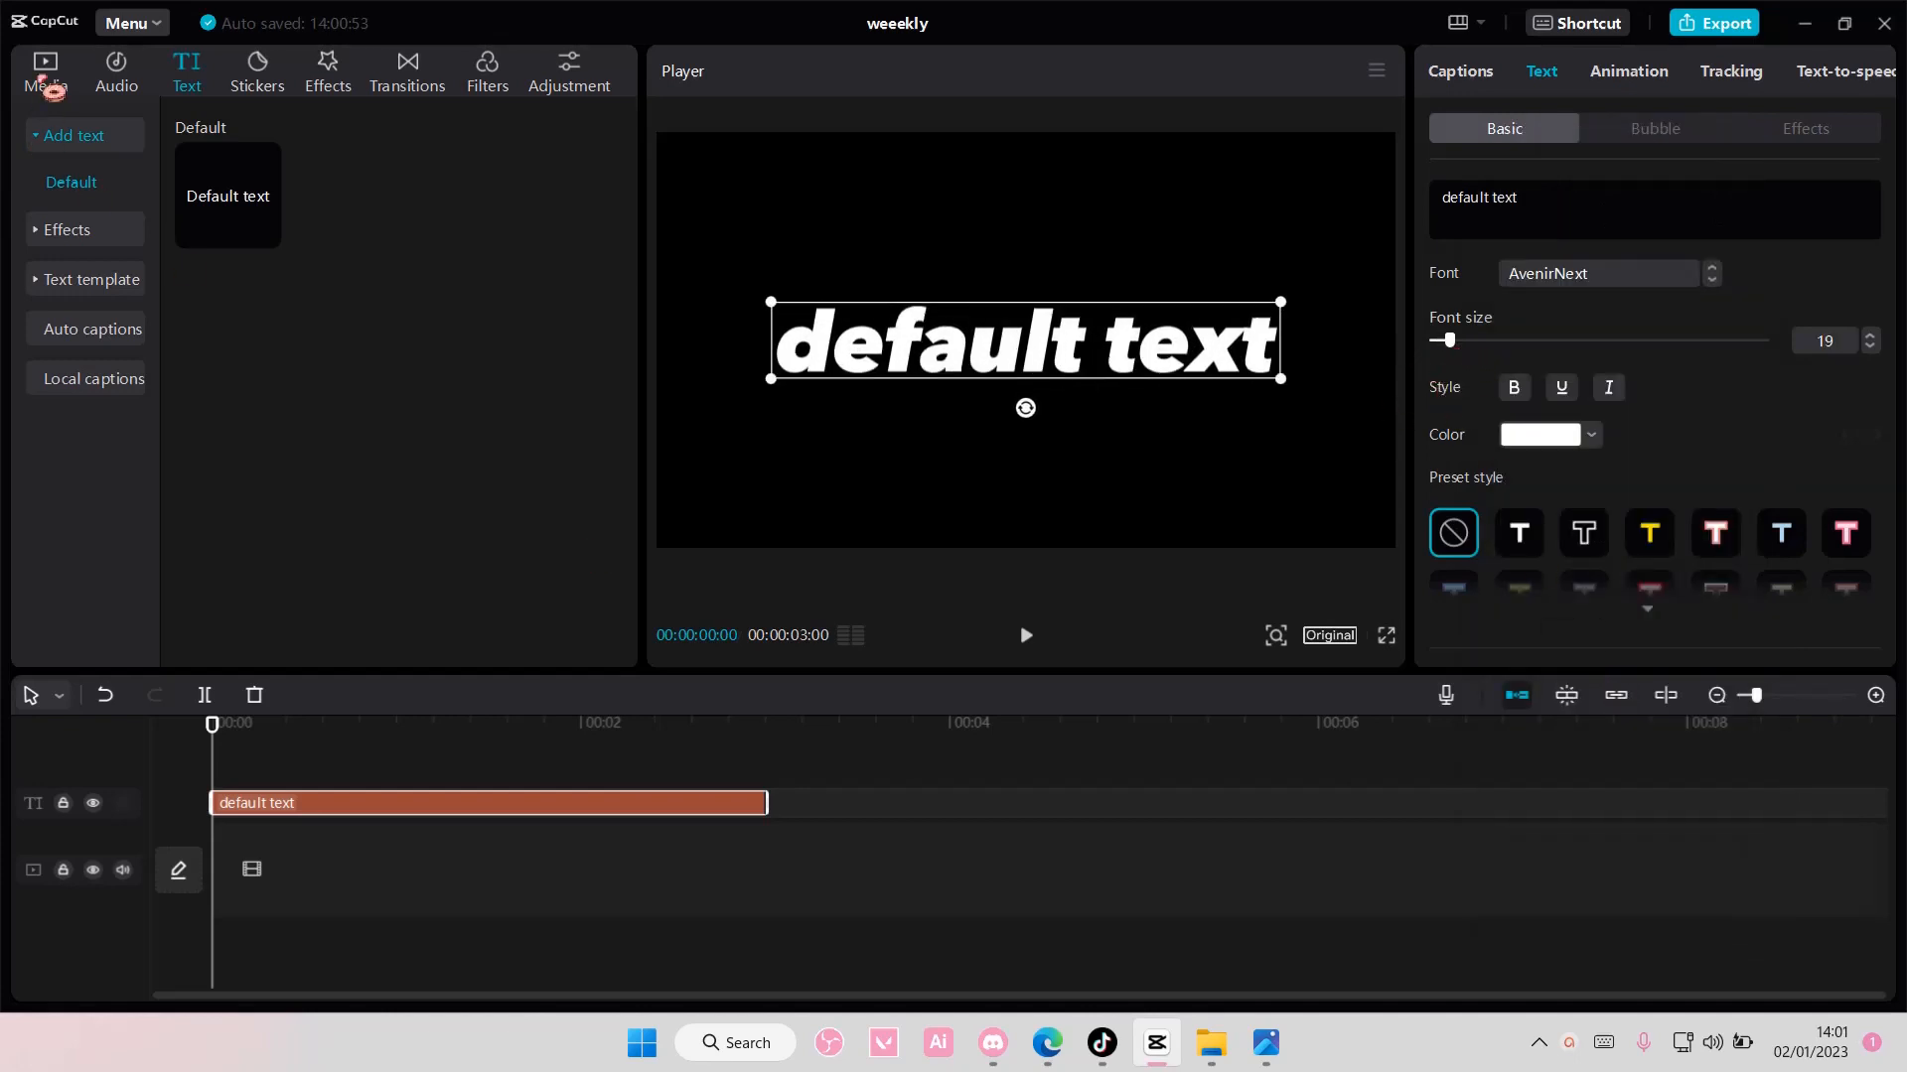
- Add the B&W black library clip under the text and combine both into one compound clip
left_click(46, 71)
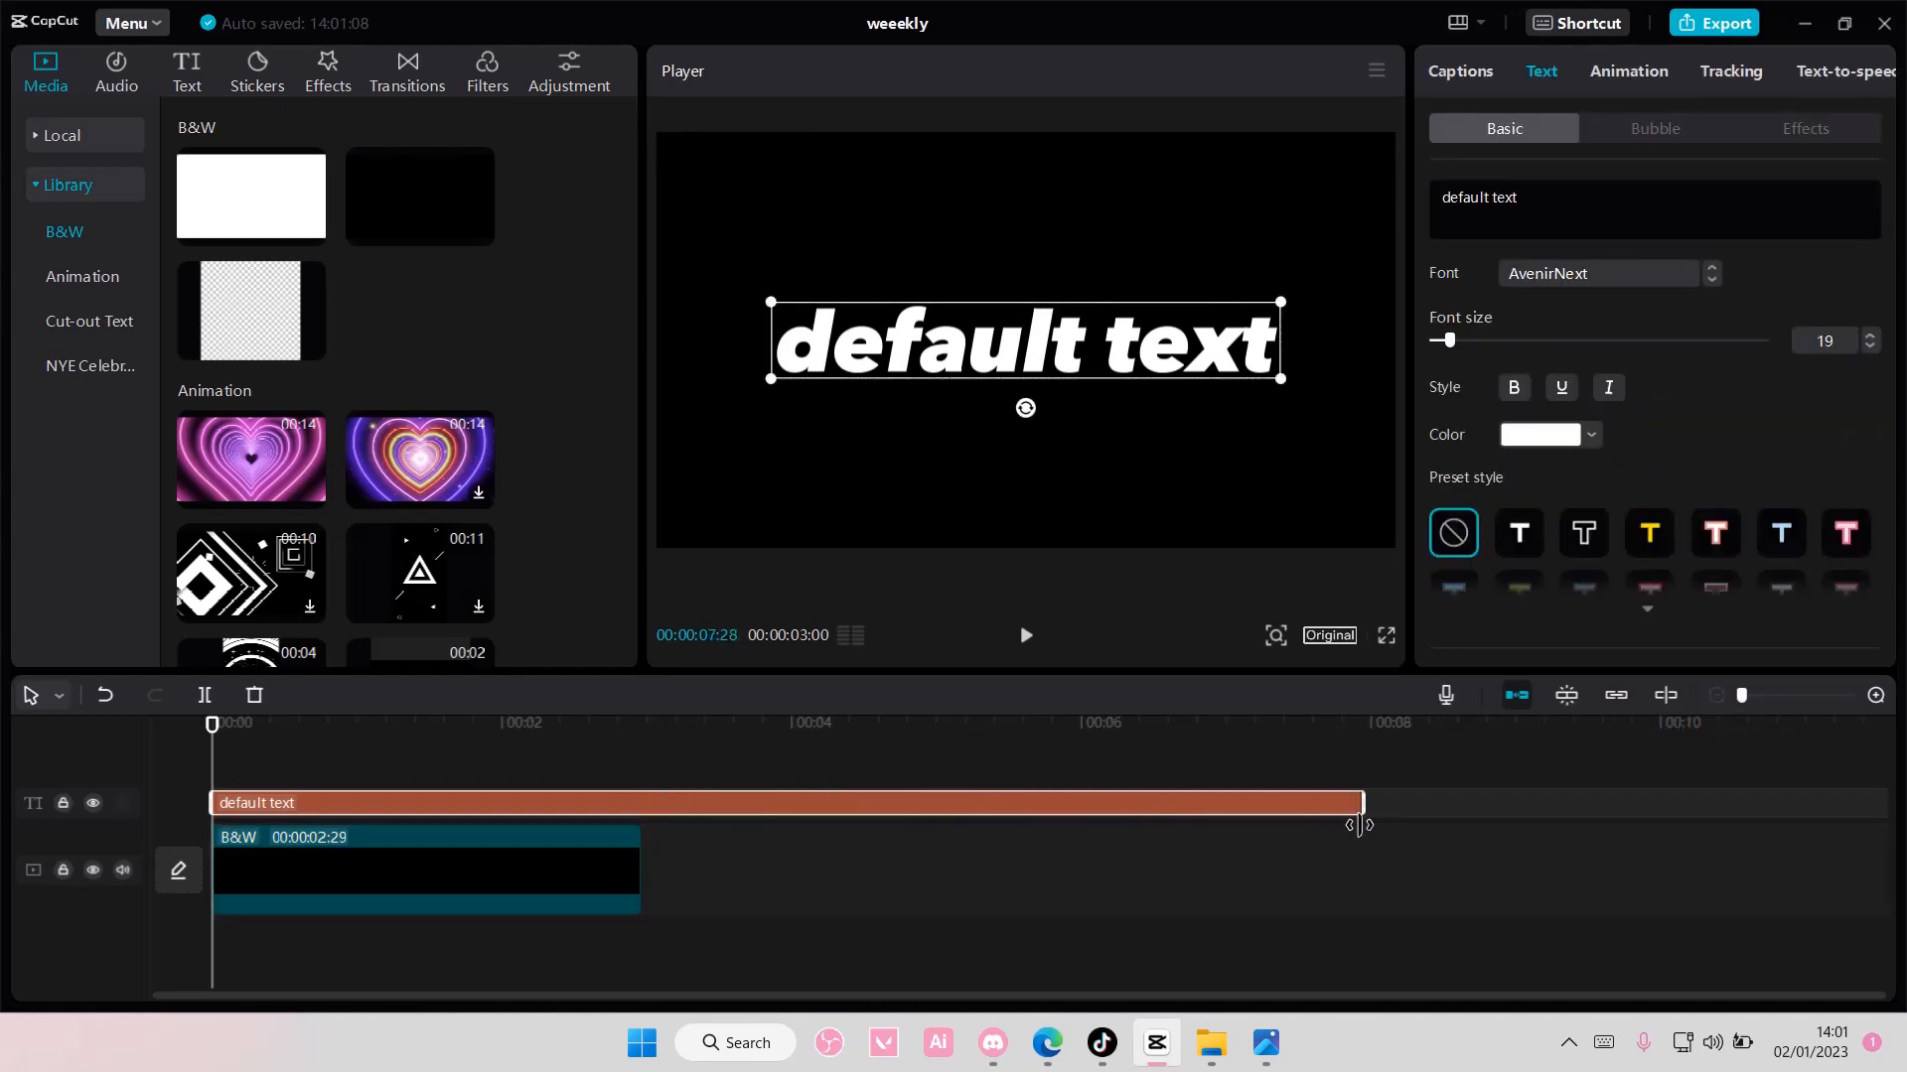
left_click(1716, 695)
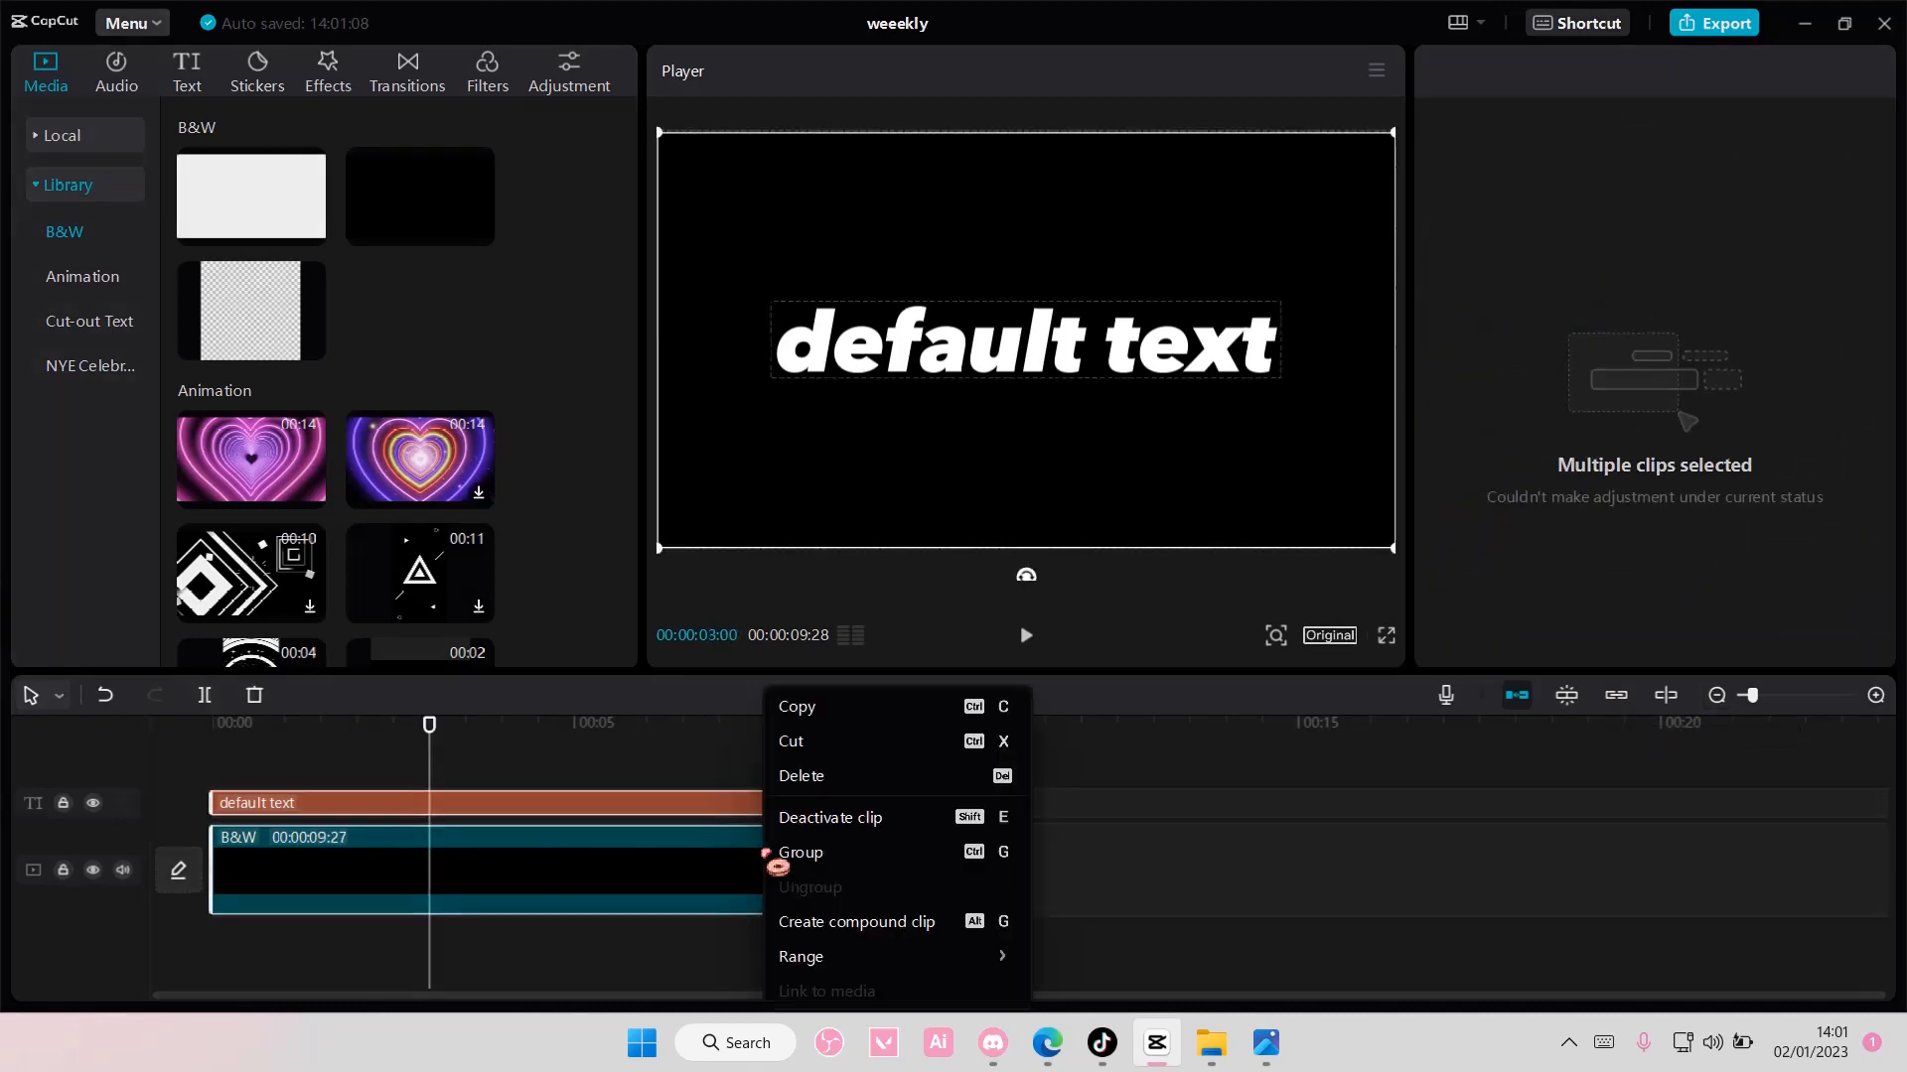
left_click(856, 921)
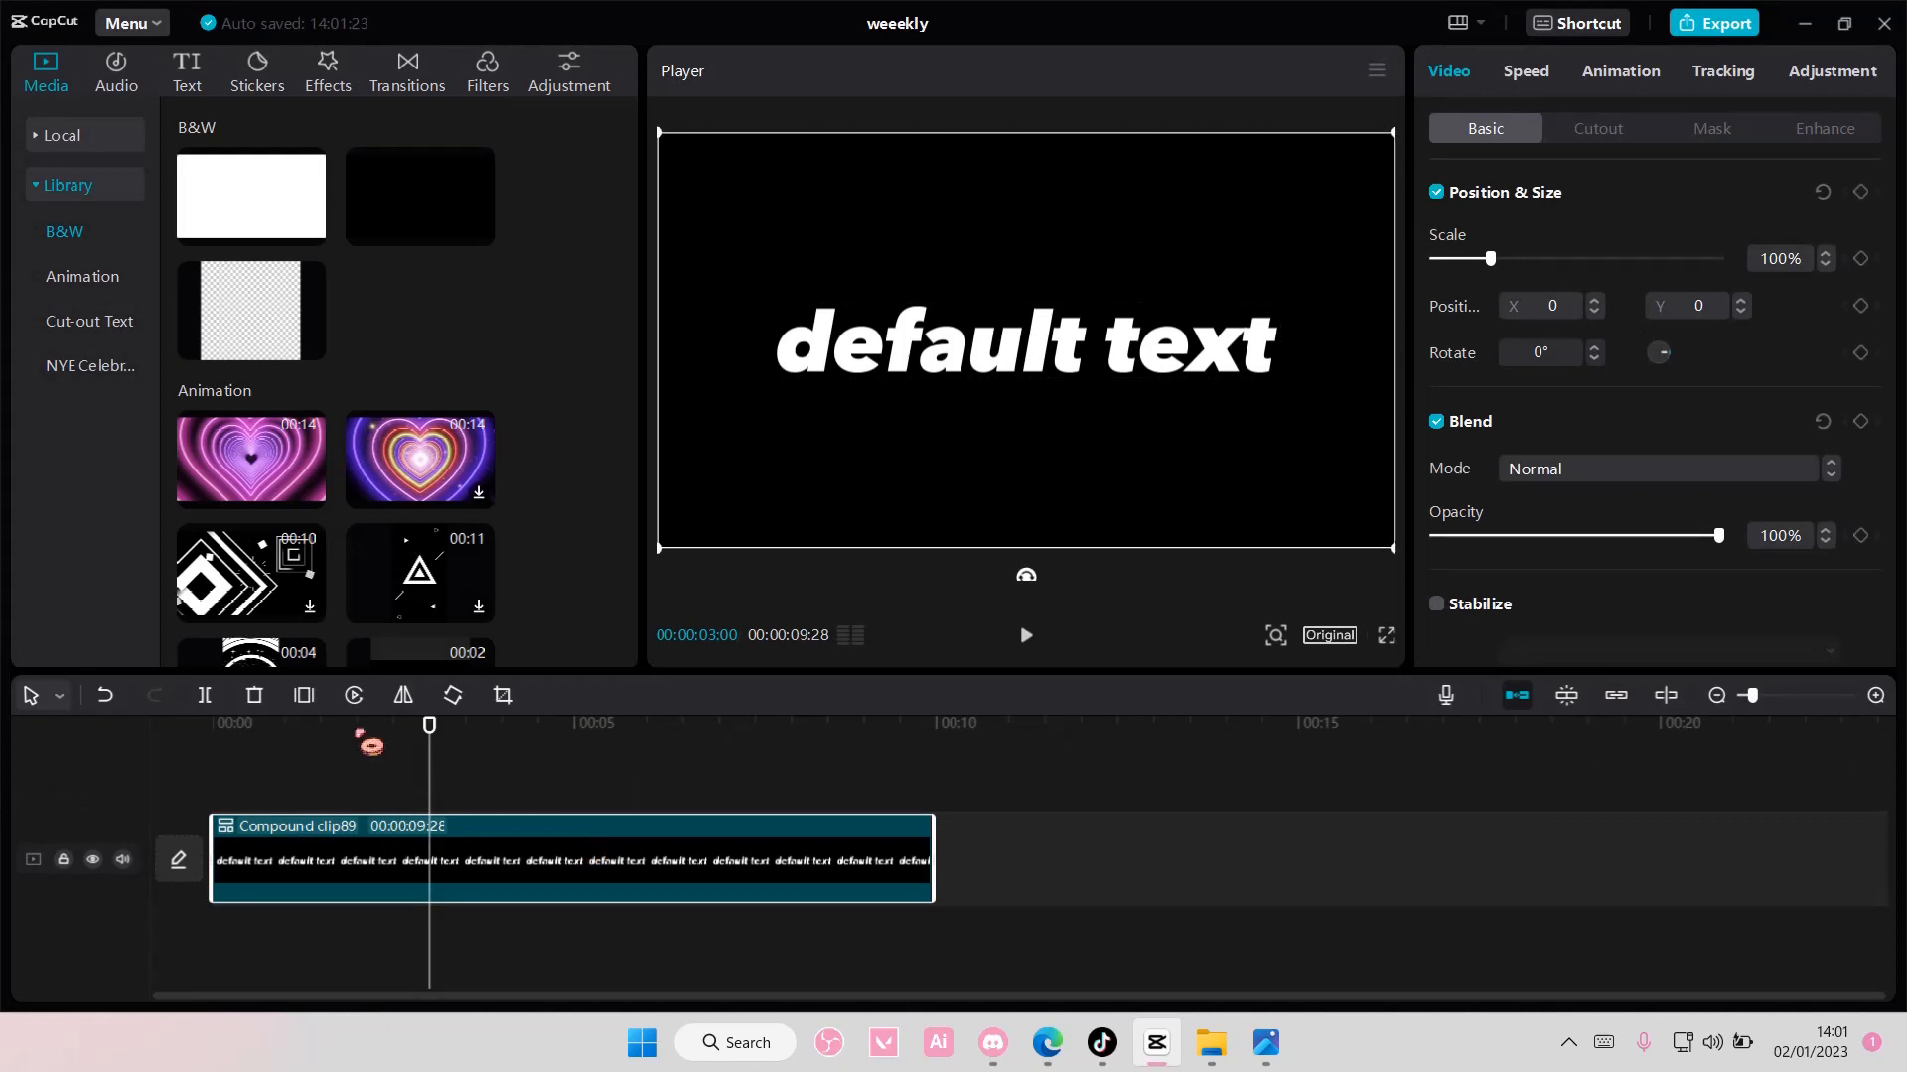
left_click(104, 695)
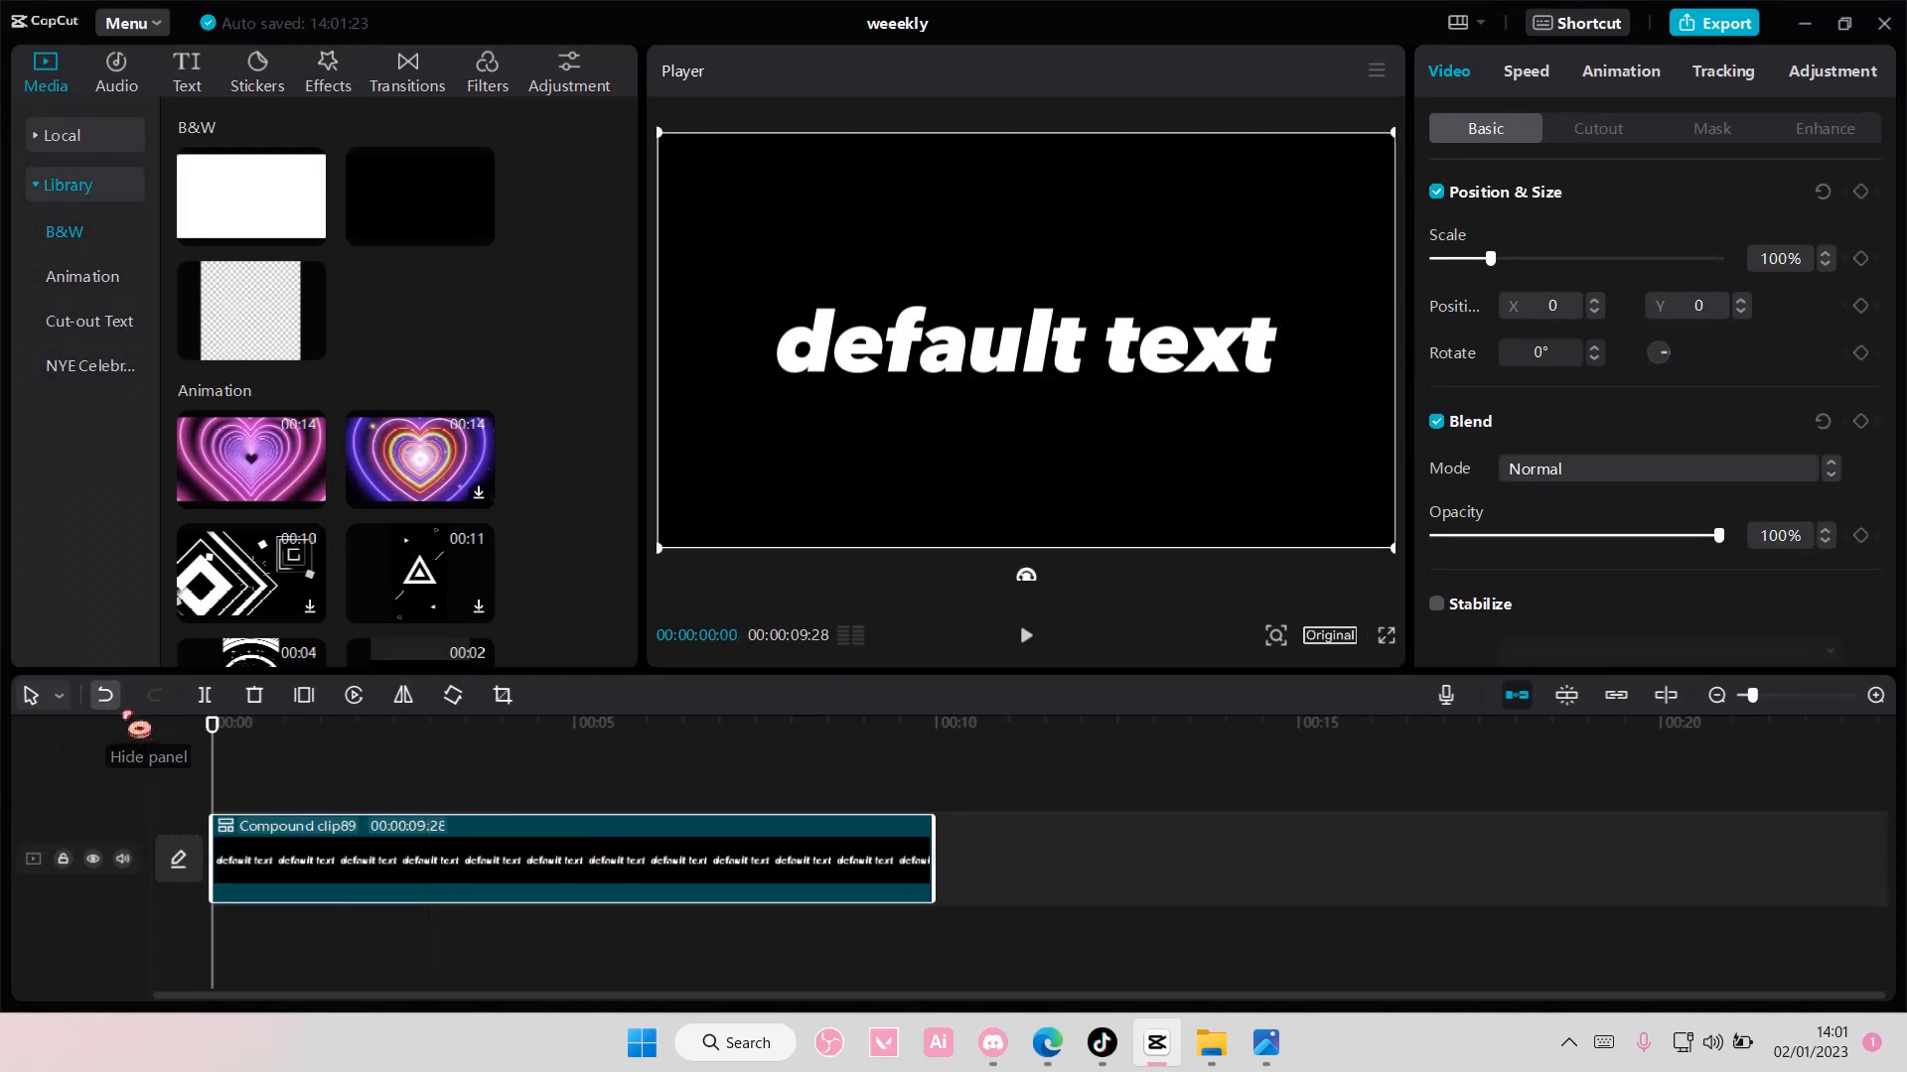
mouse_move(246, 758)
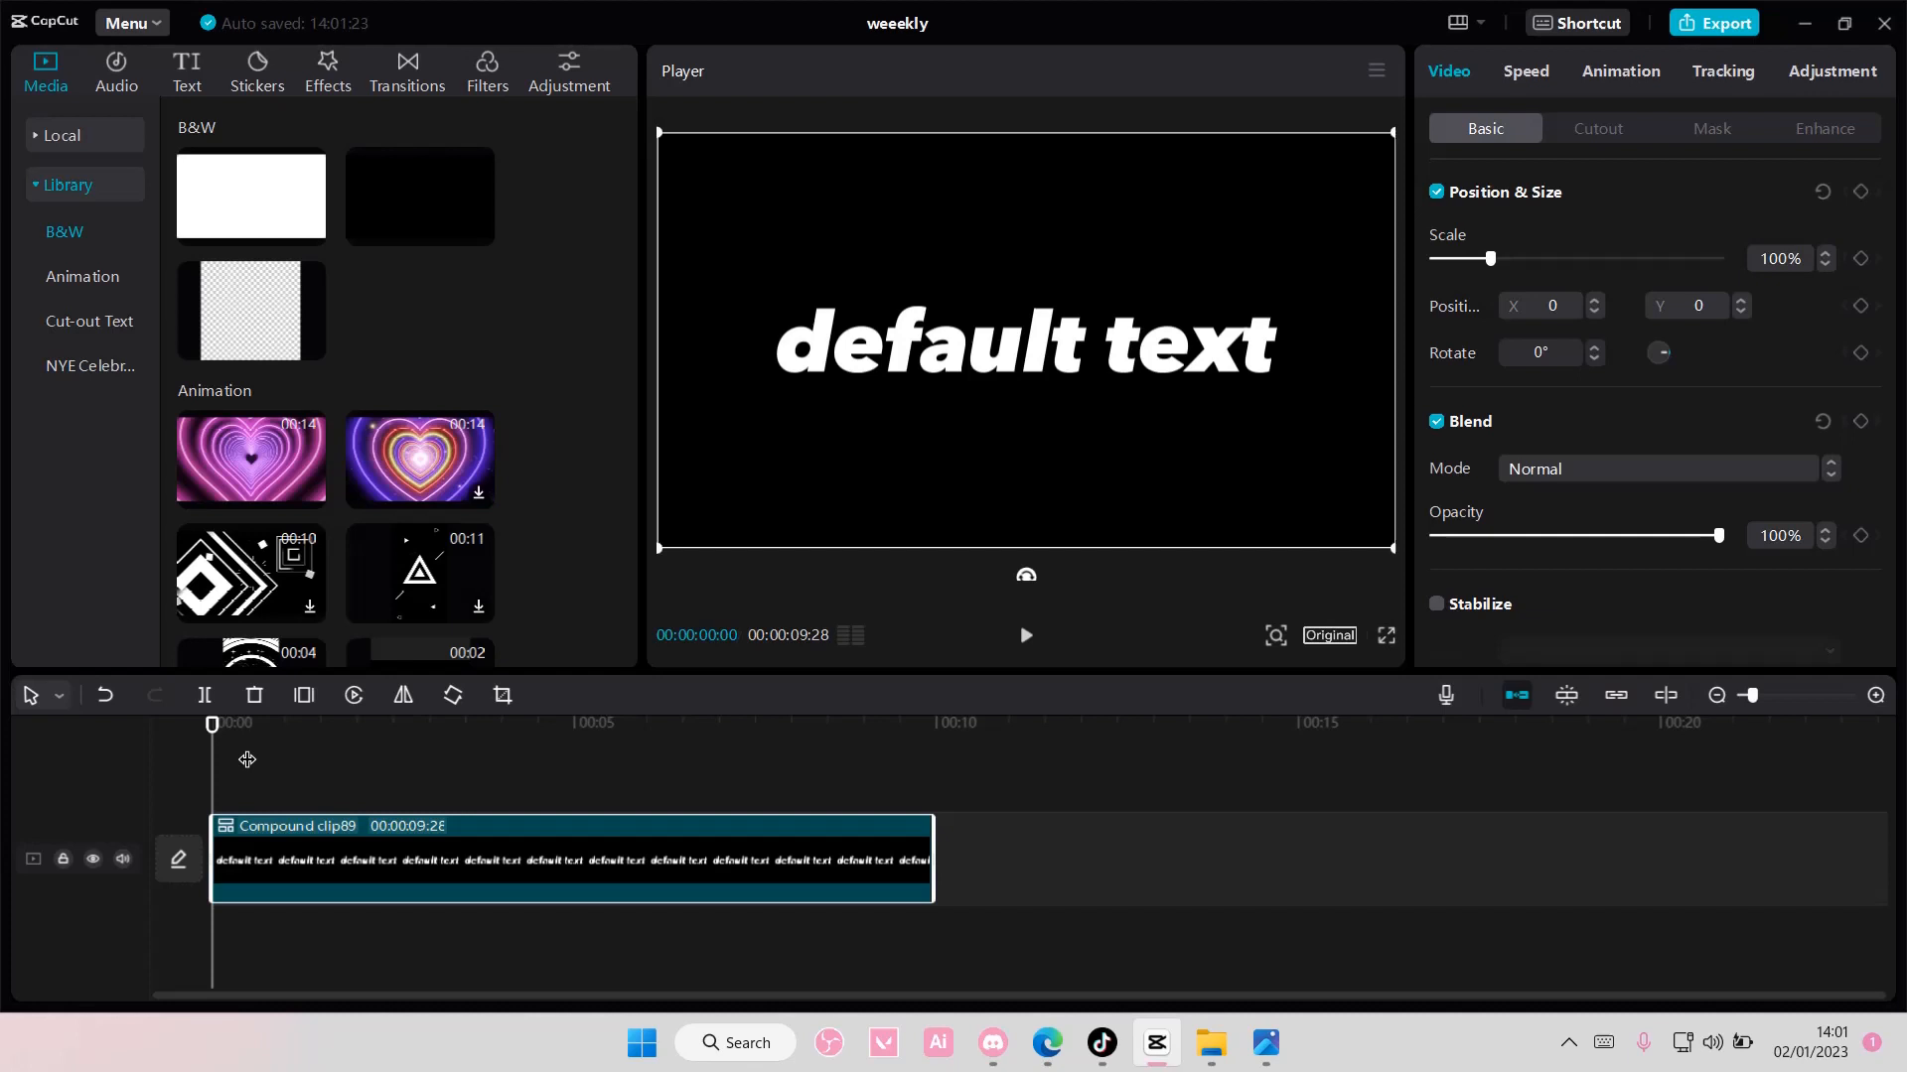
- Undo the compound clip and add a Ripple Distortion effect above the text
left_click(256, 72)
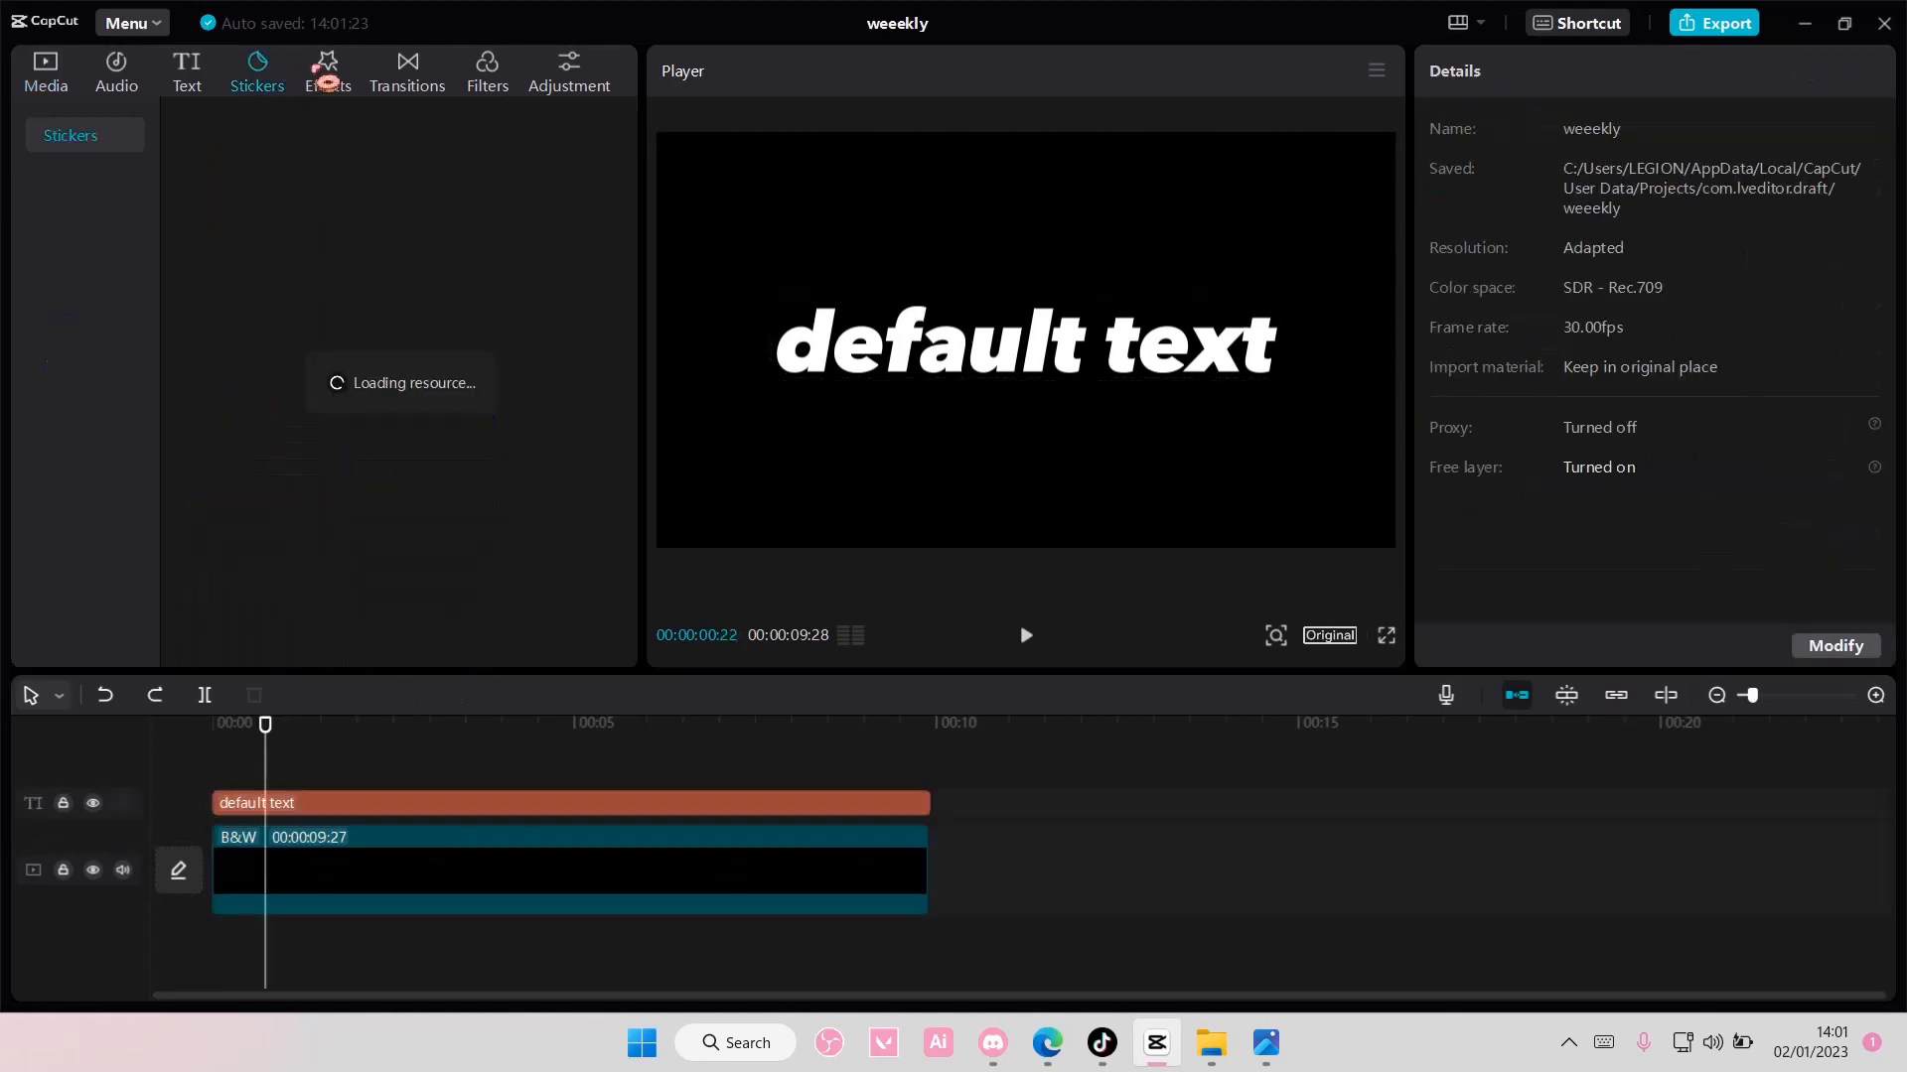
left_click(325, 72)
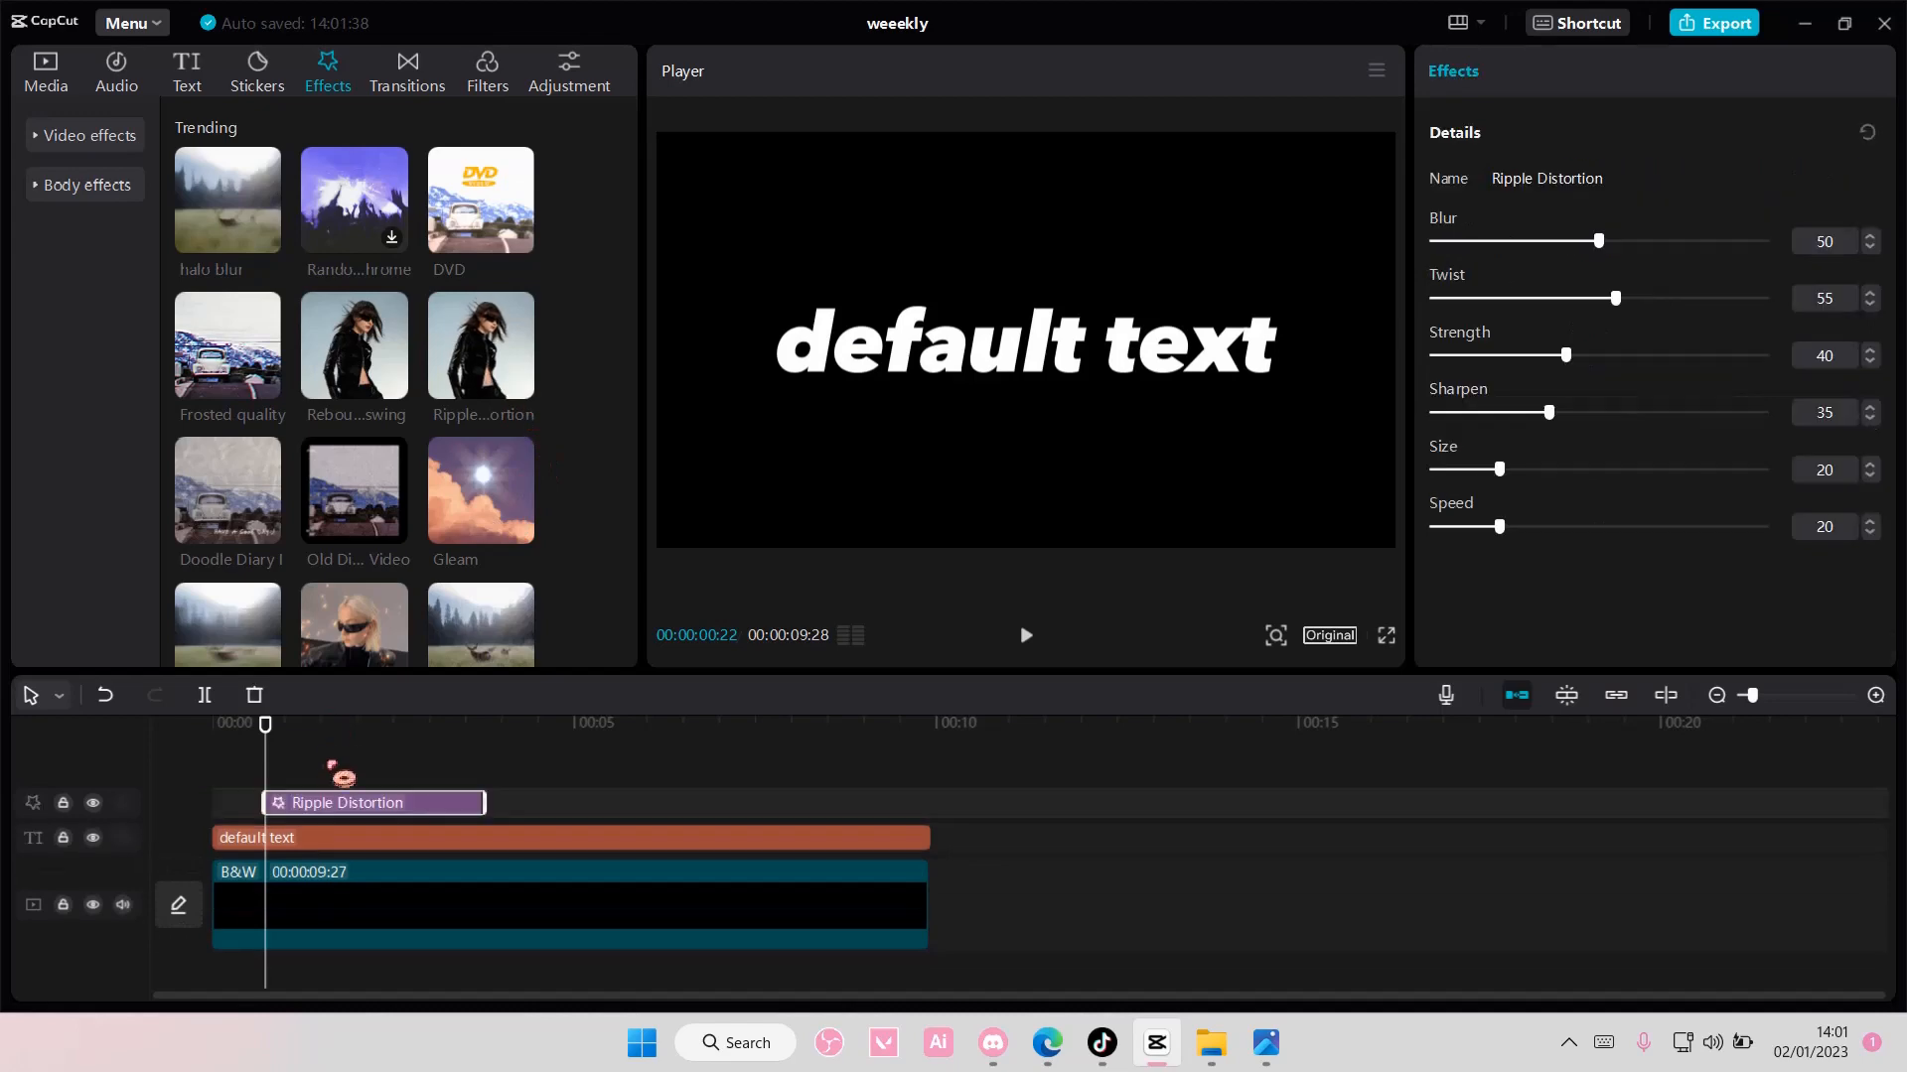
left_click(548, 904)
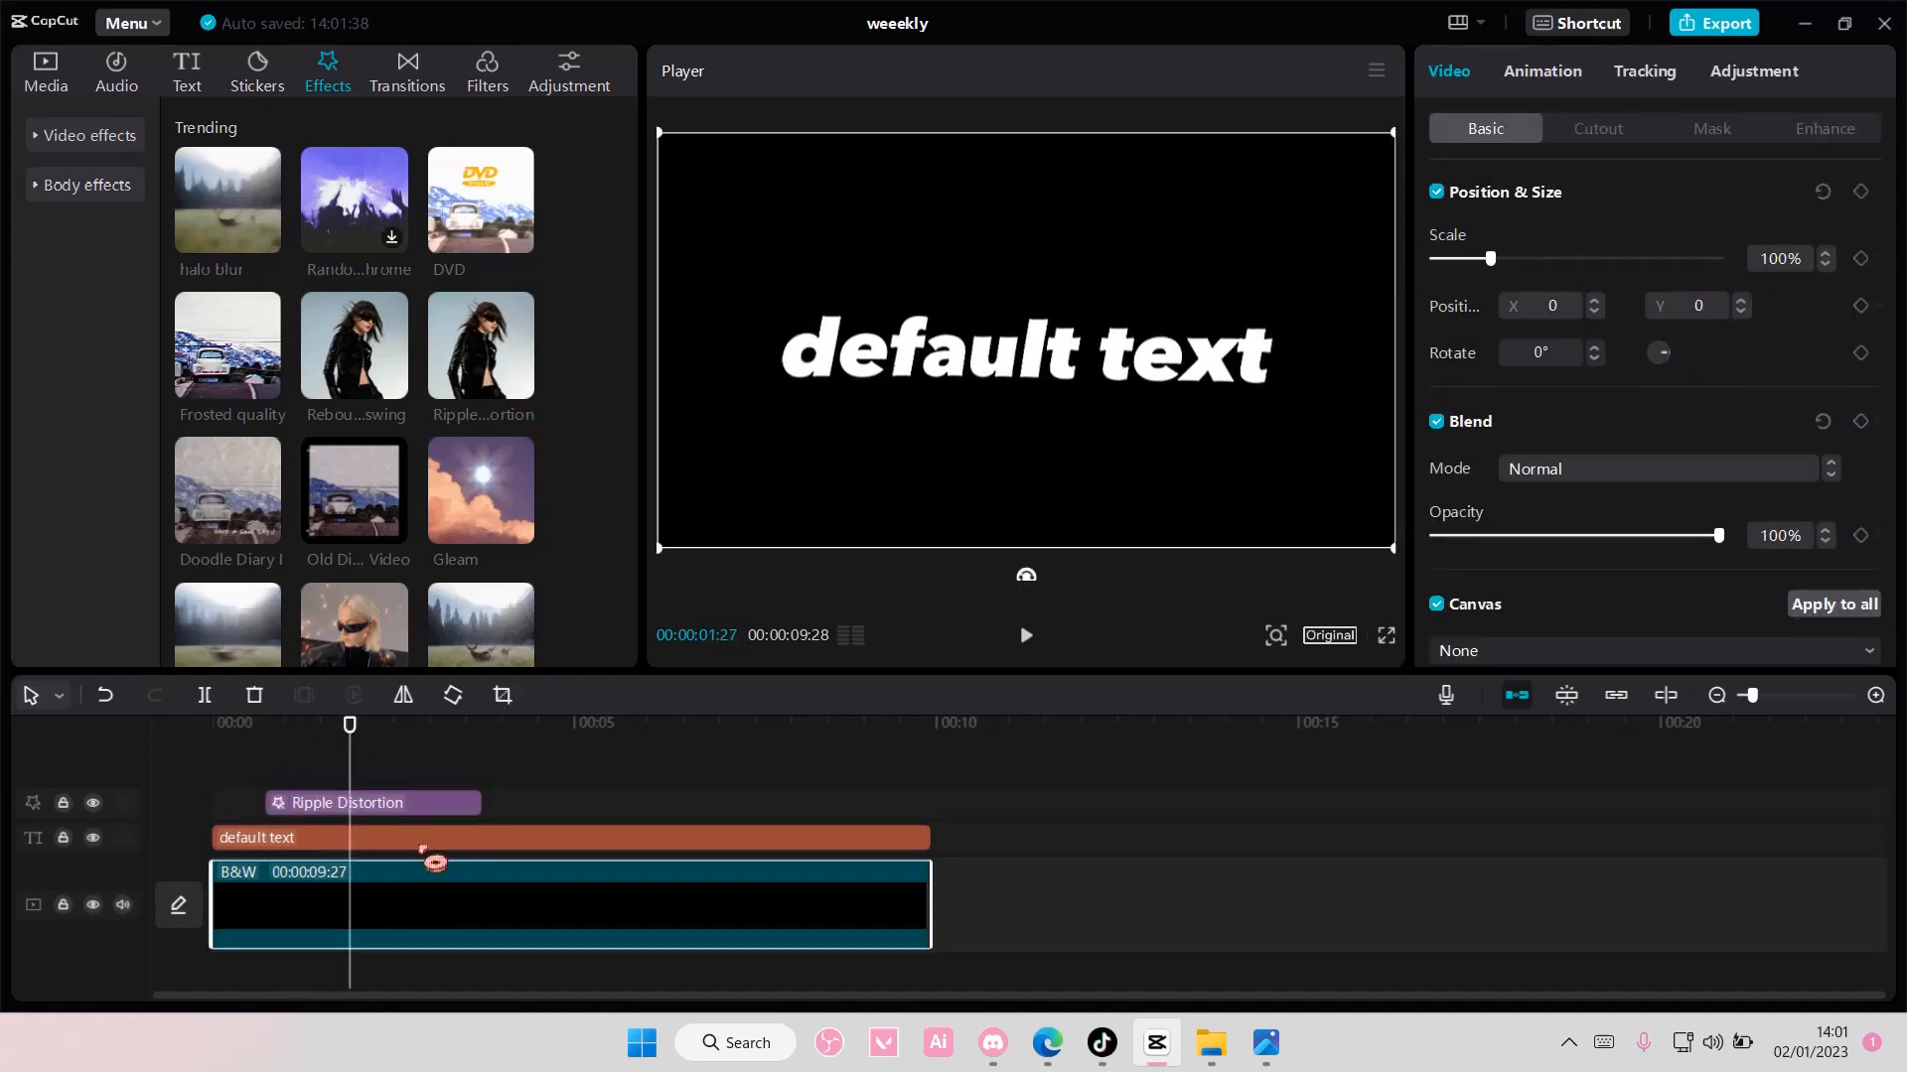
- Remove the black background clip so Ripple Distortion can span the text alone
left_click(371, 802)
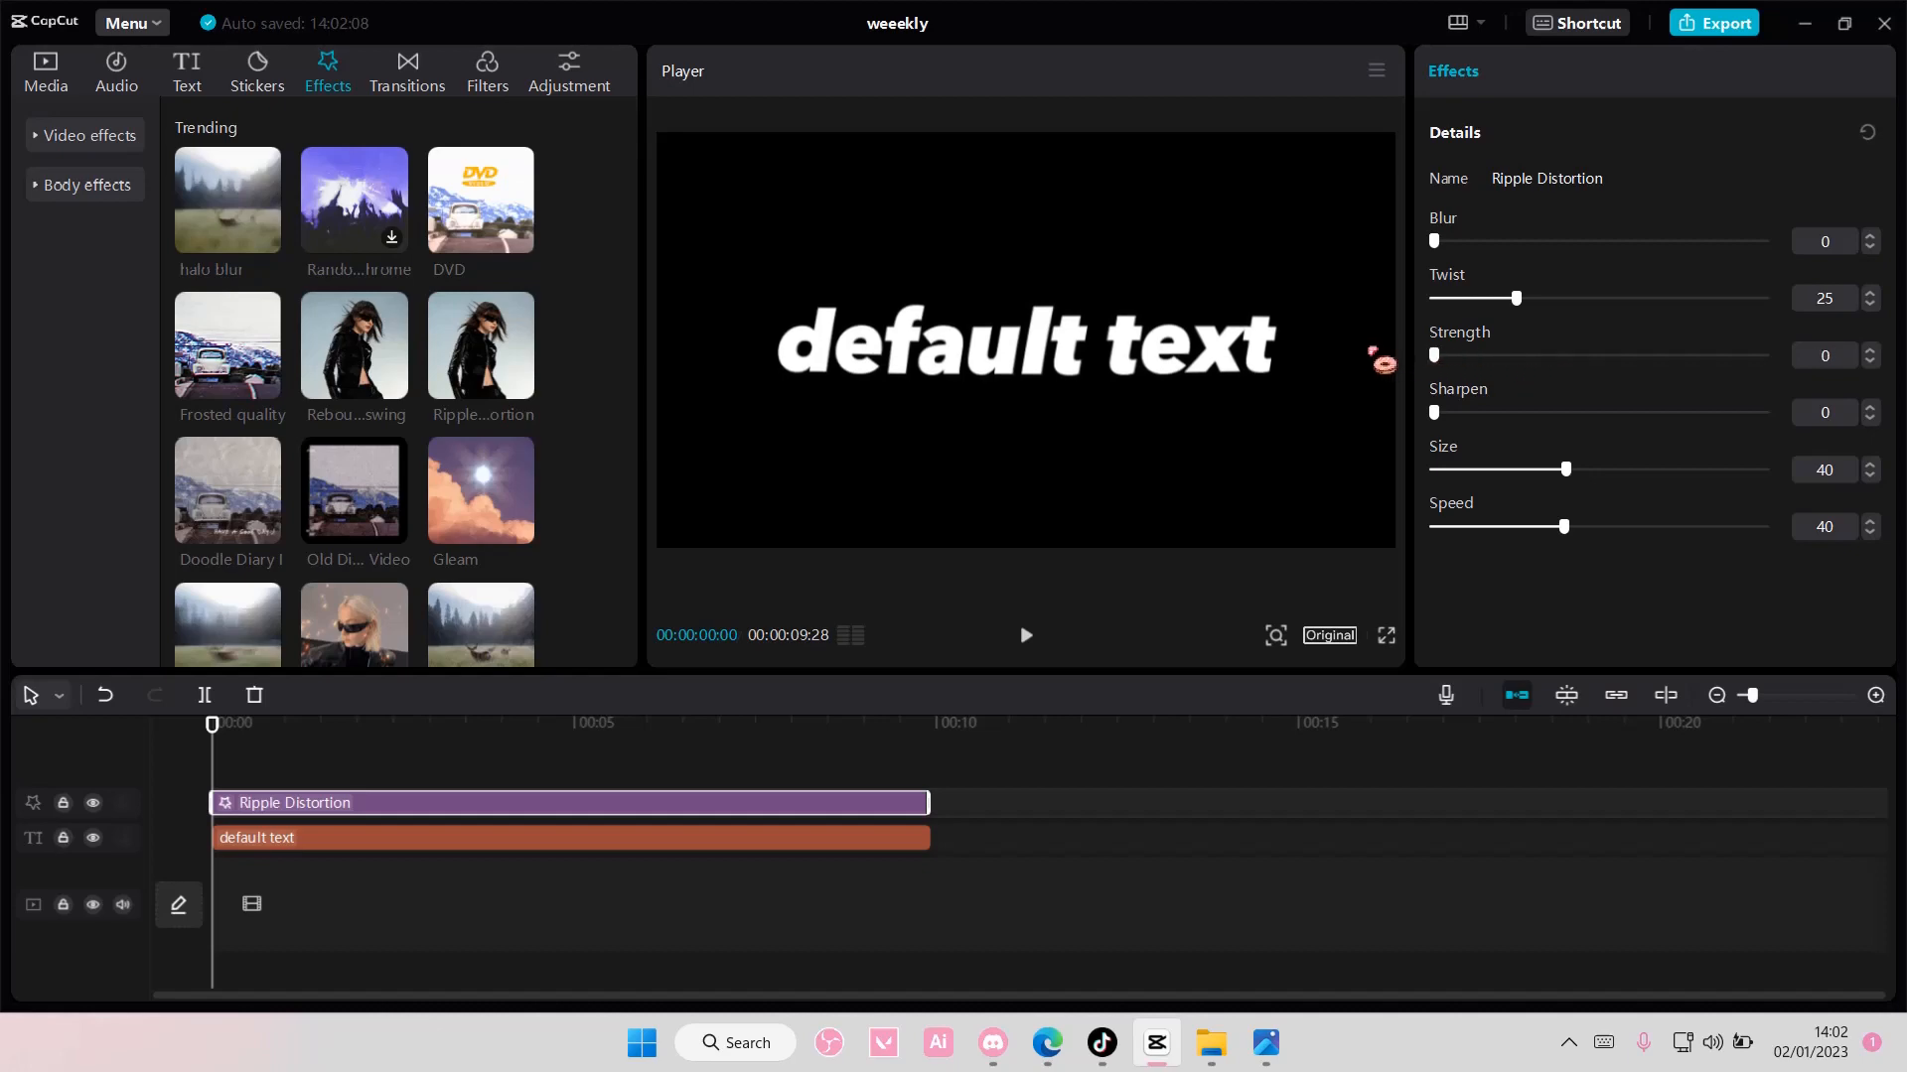
mouse_move(354, 590)
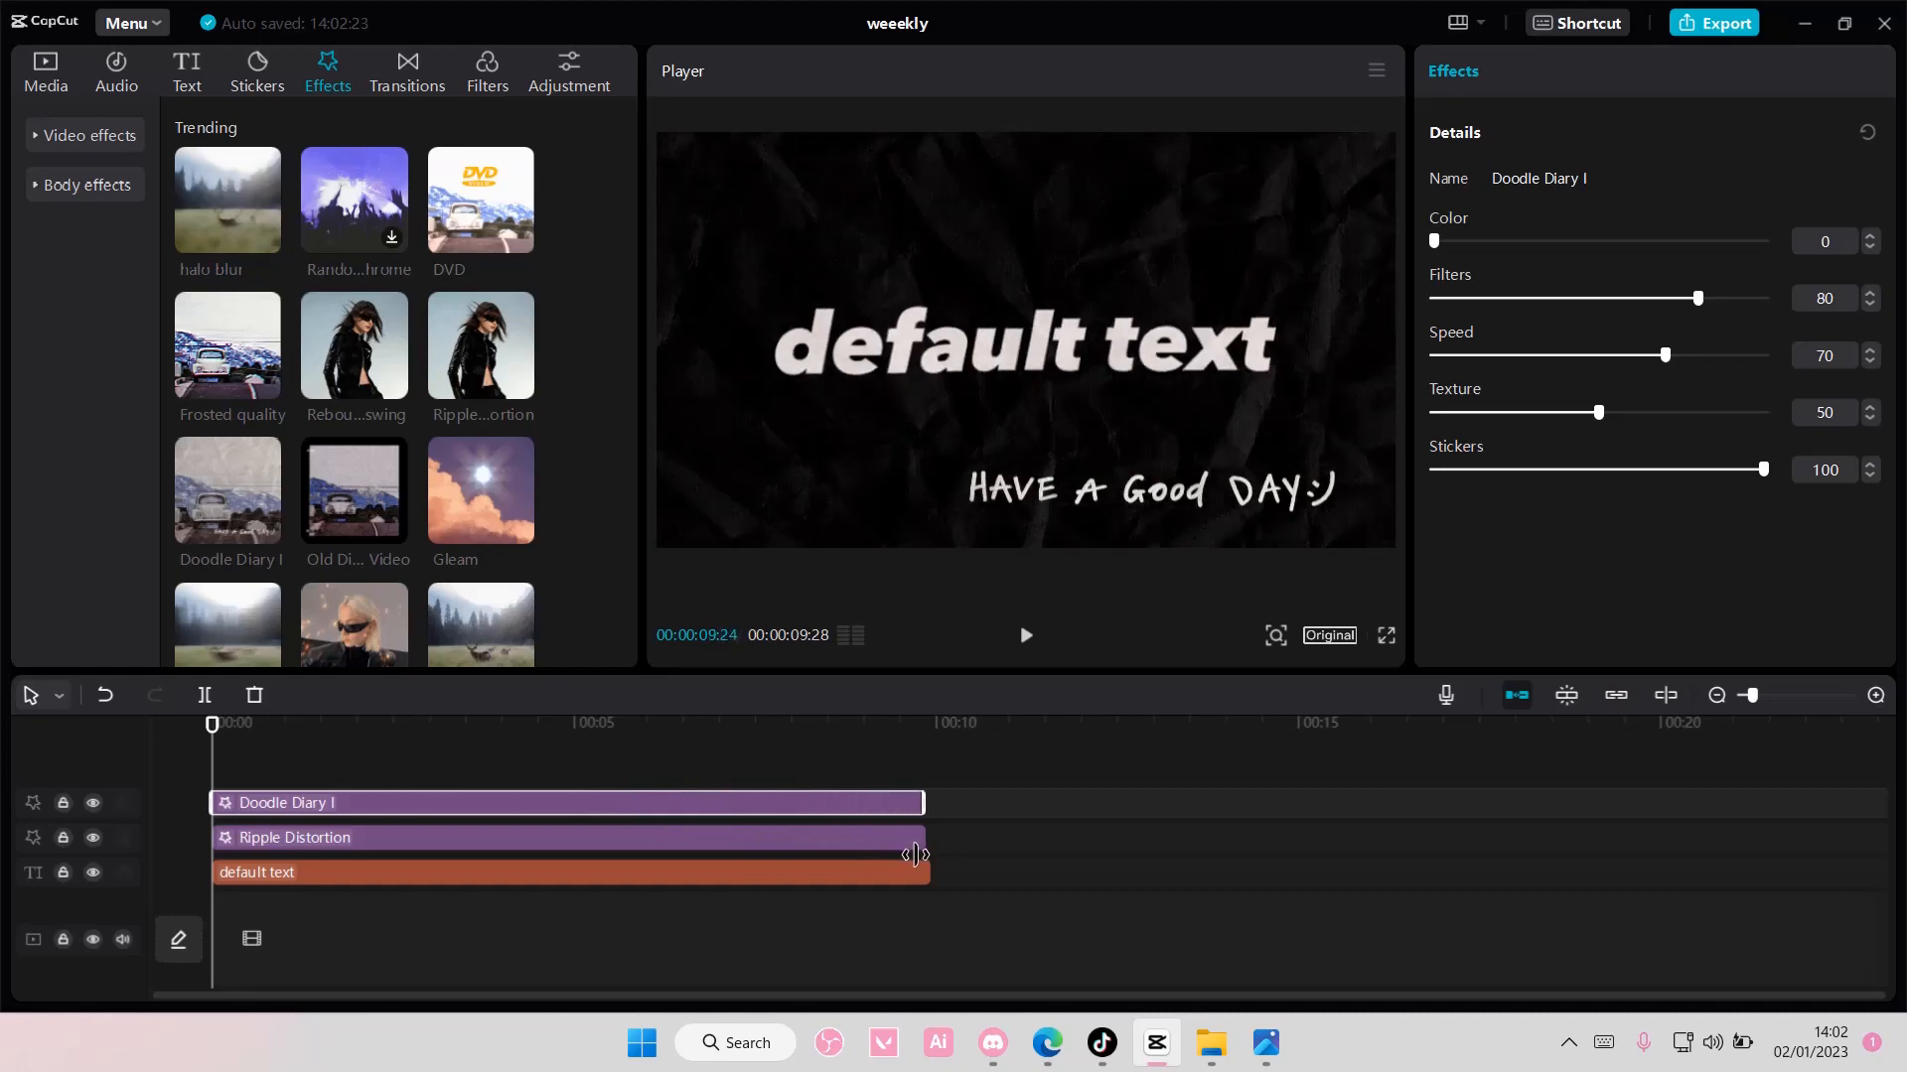
- Place the Doodle Diary I effect on a track above Ripple Distortion
left_click(215, 725)
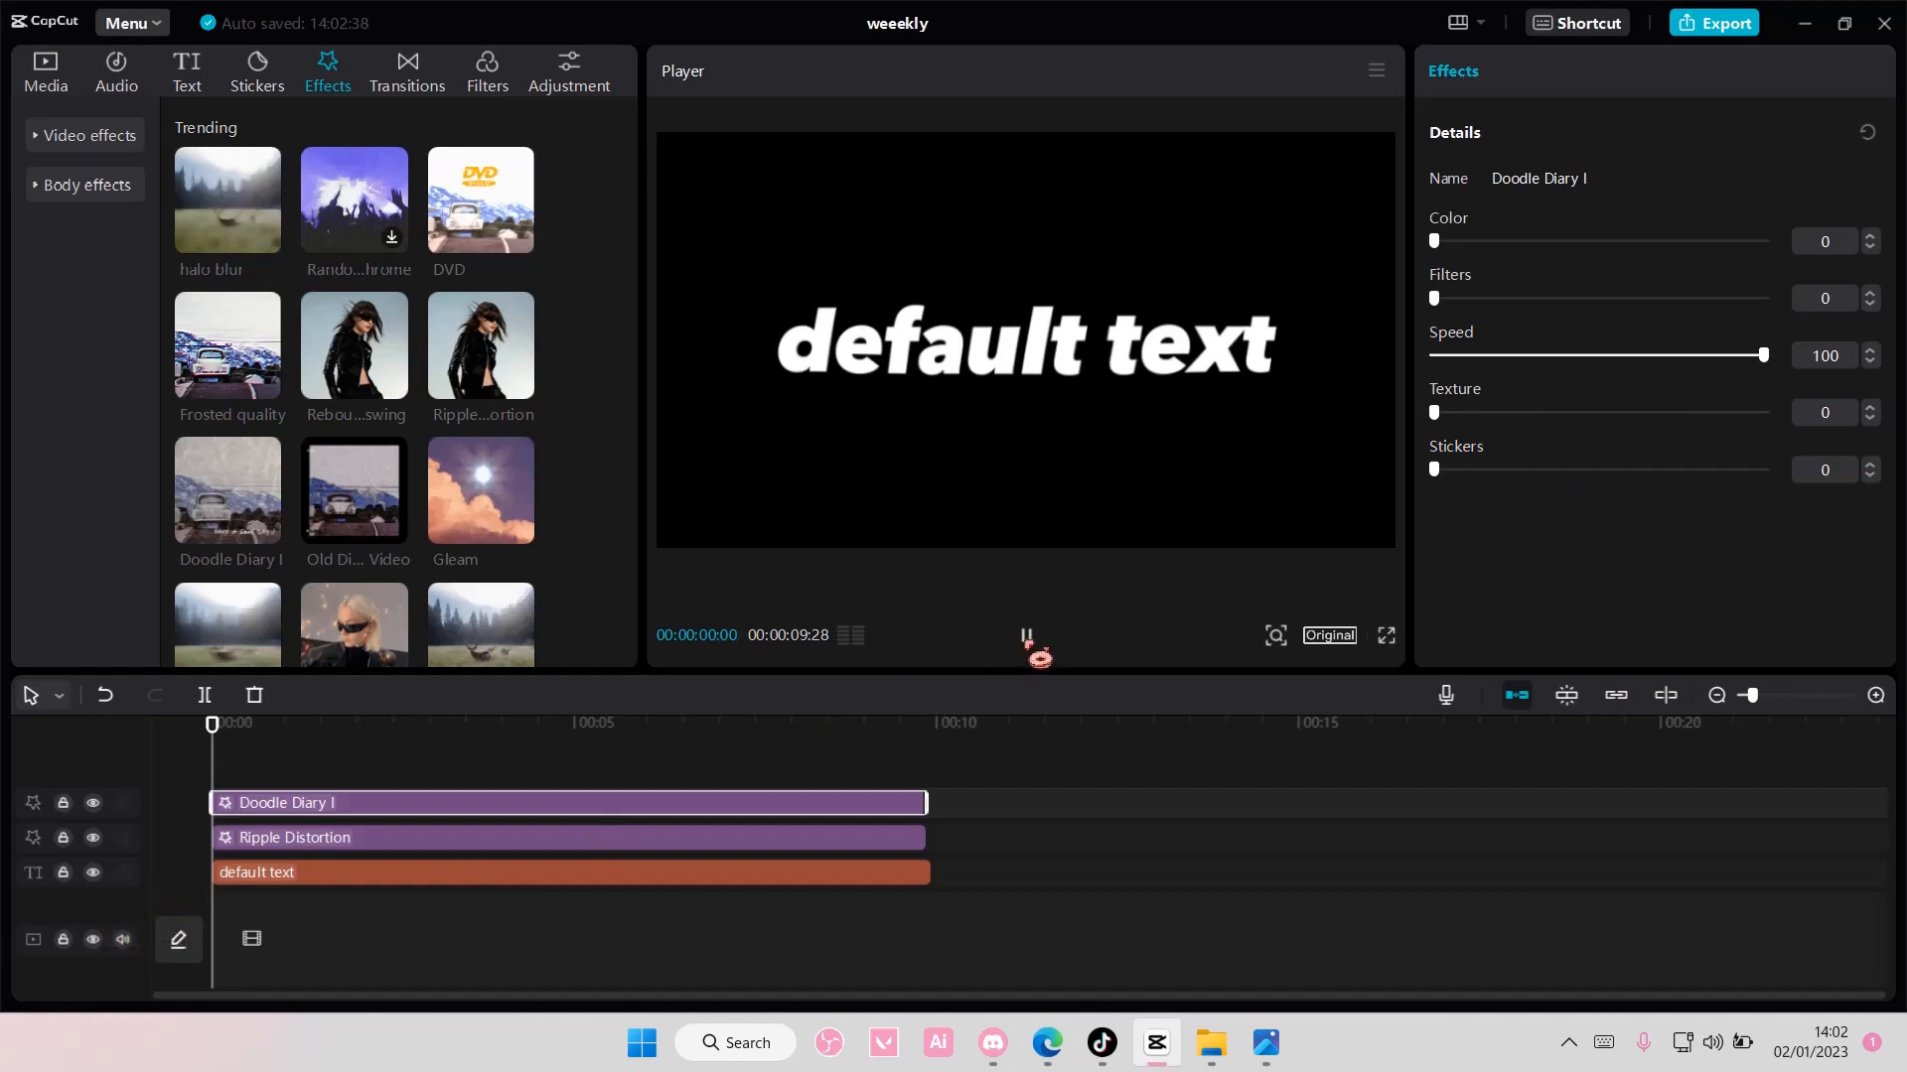
left_click(355, 723)
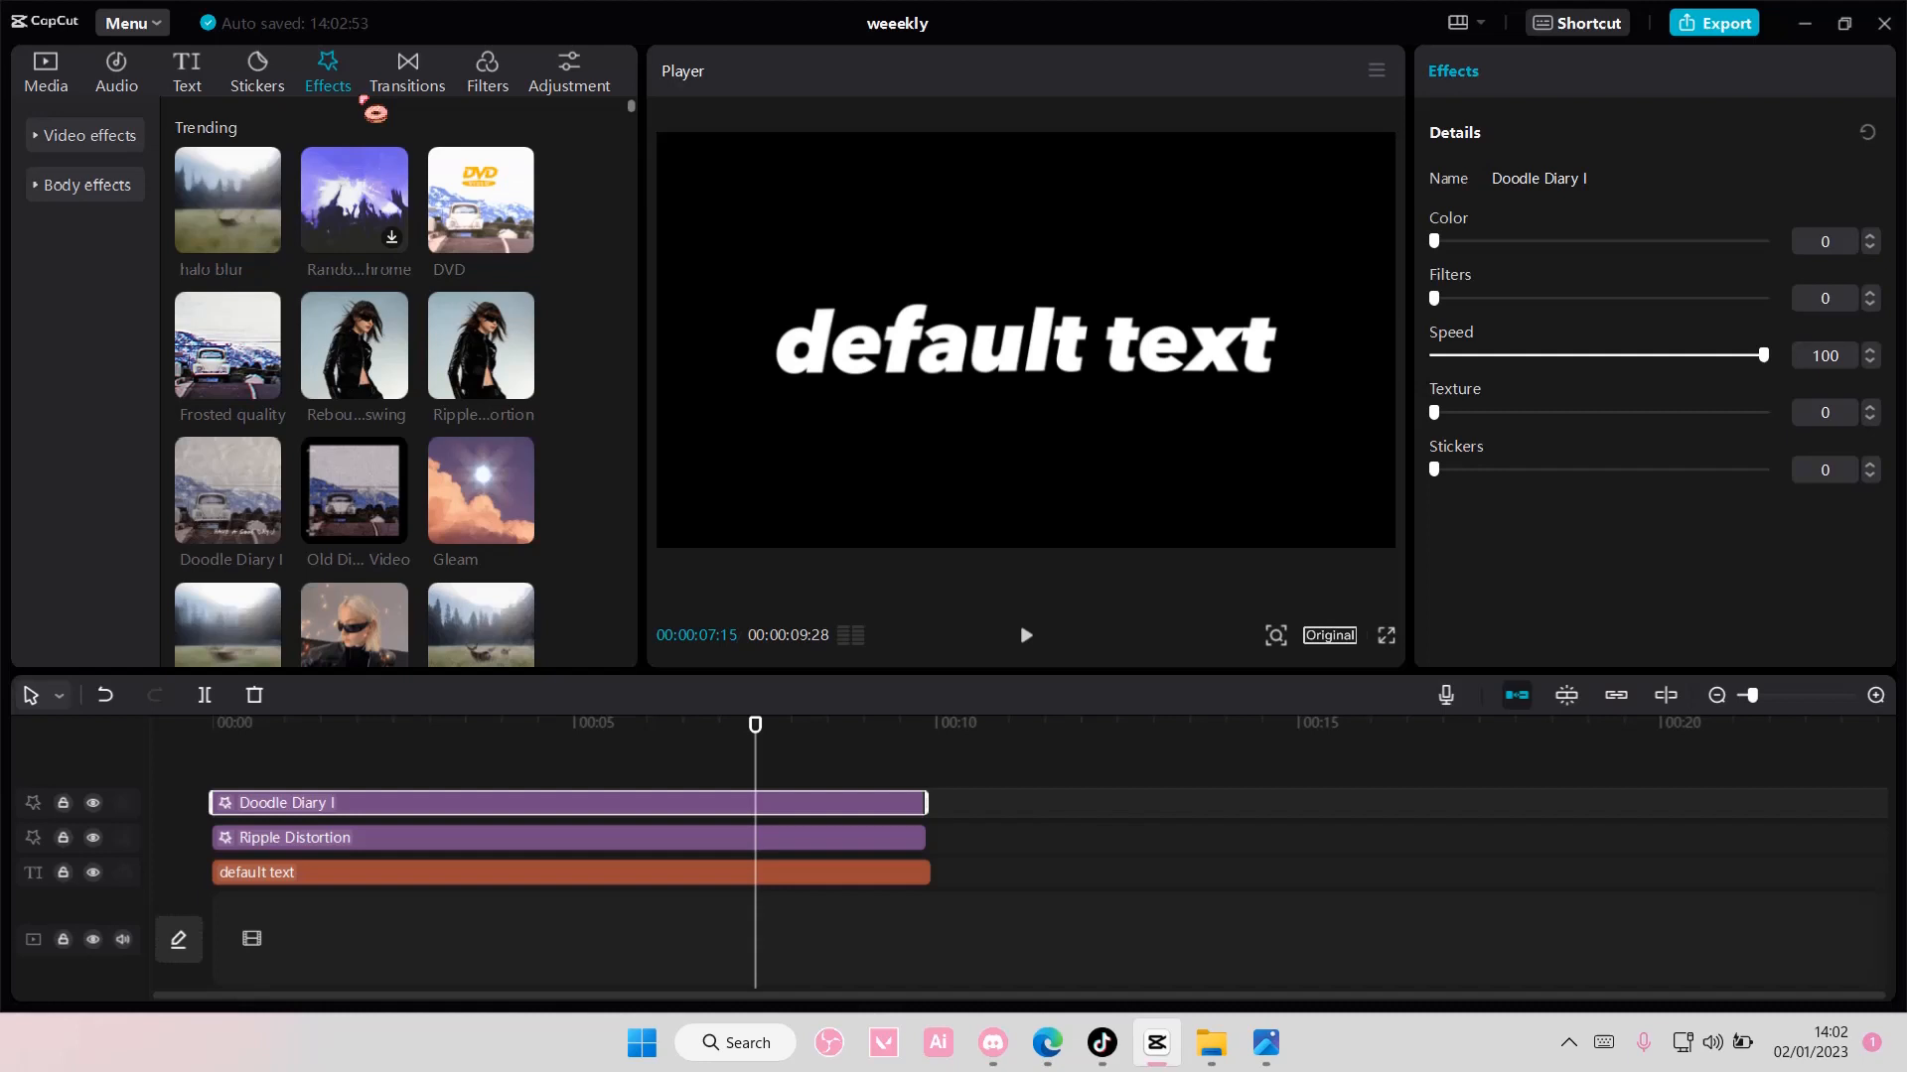
left_click(187, 72)
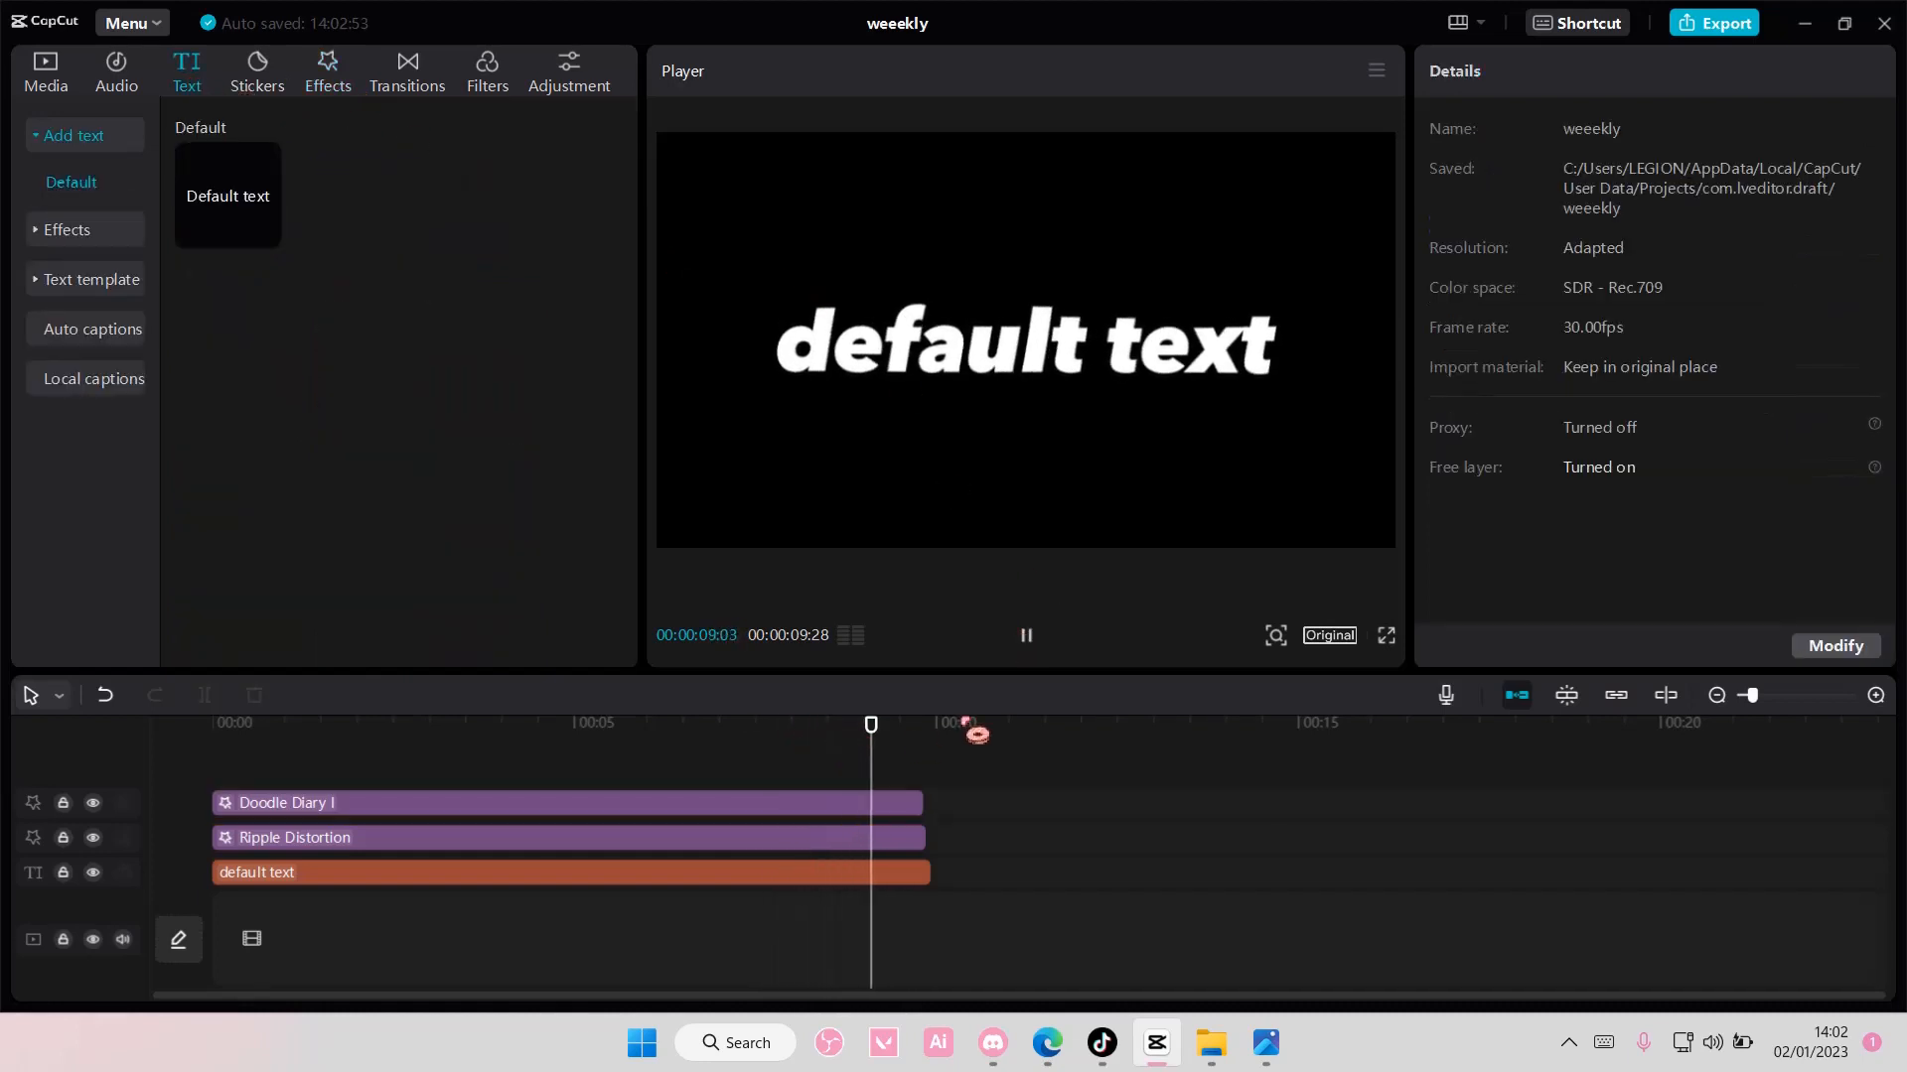
left_click(1025, 635)
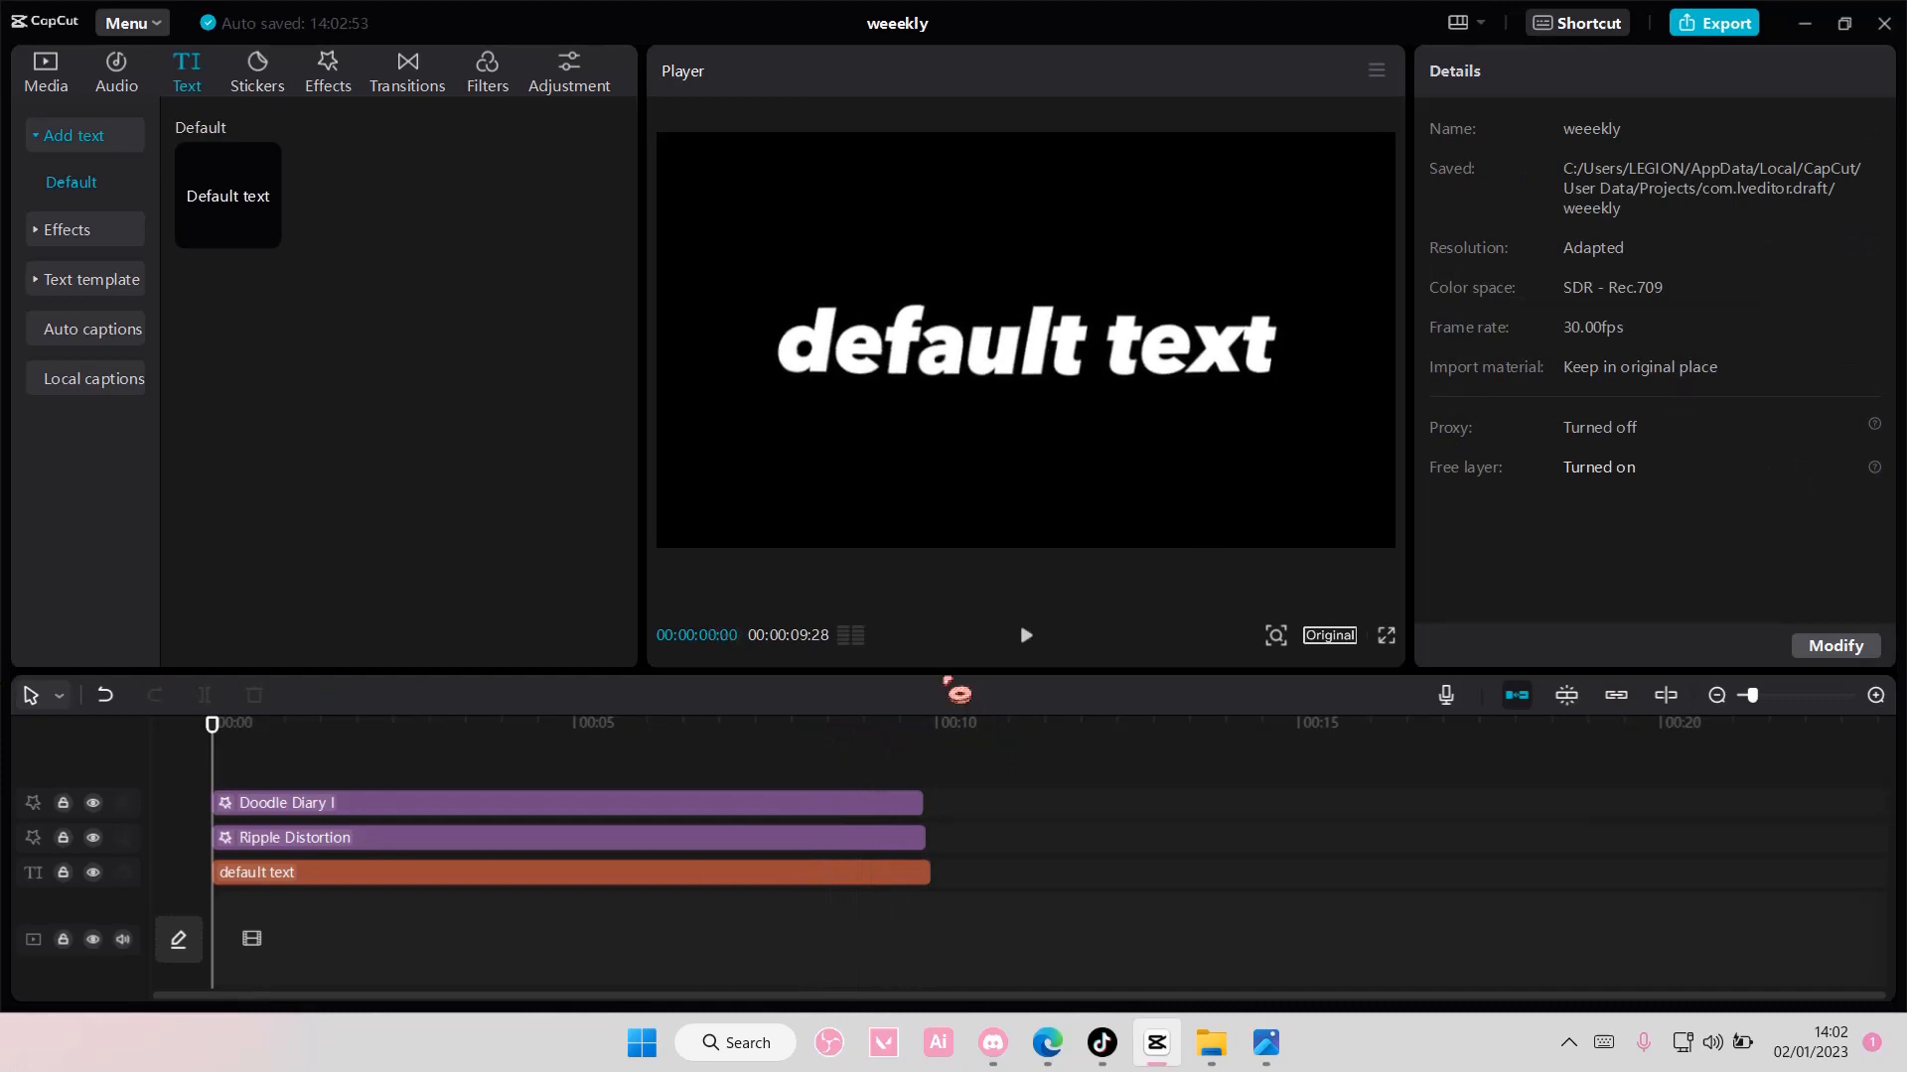
left_click(1024, 636)
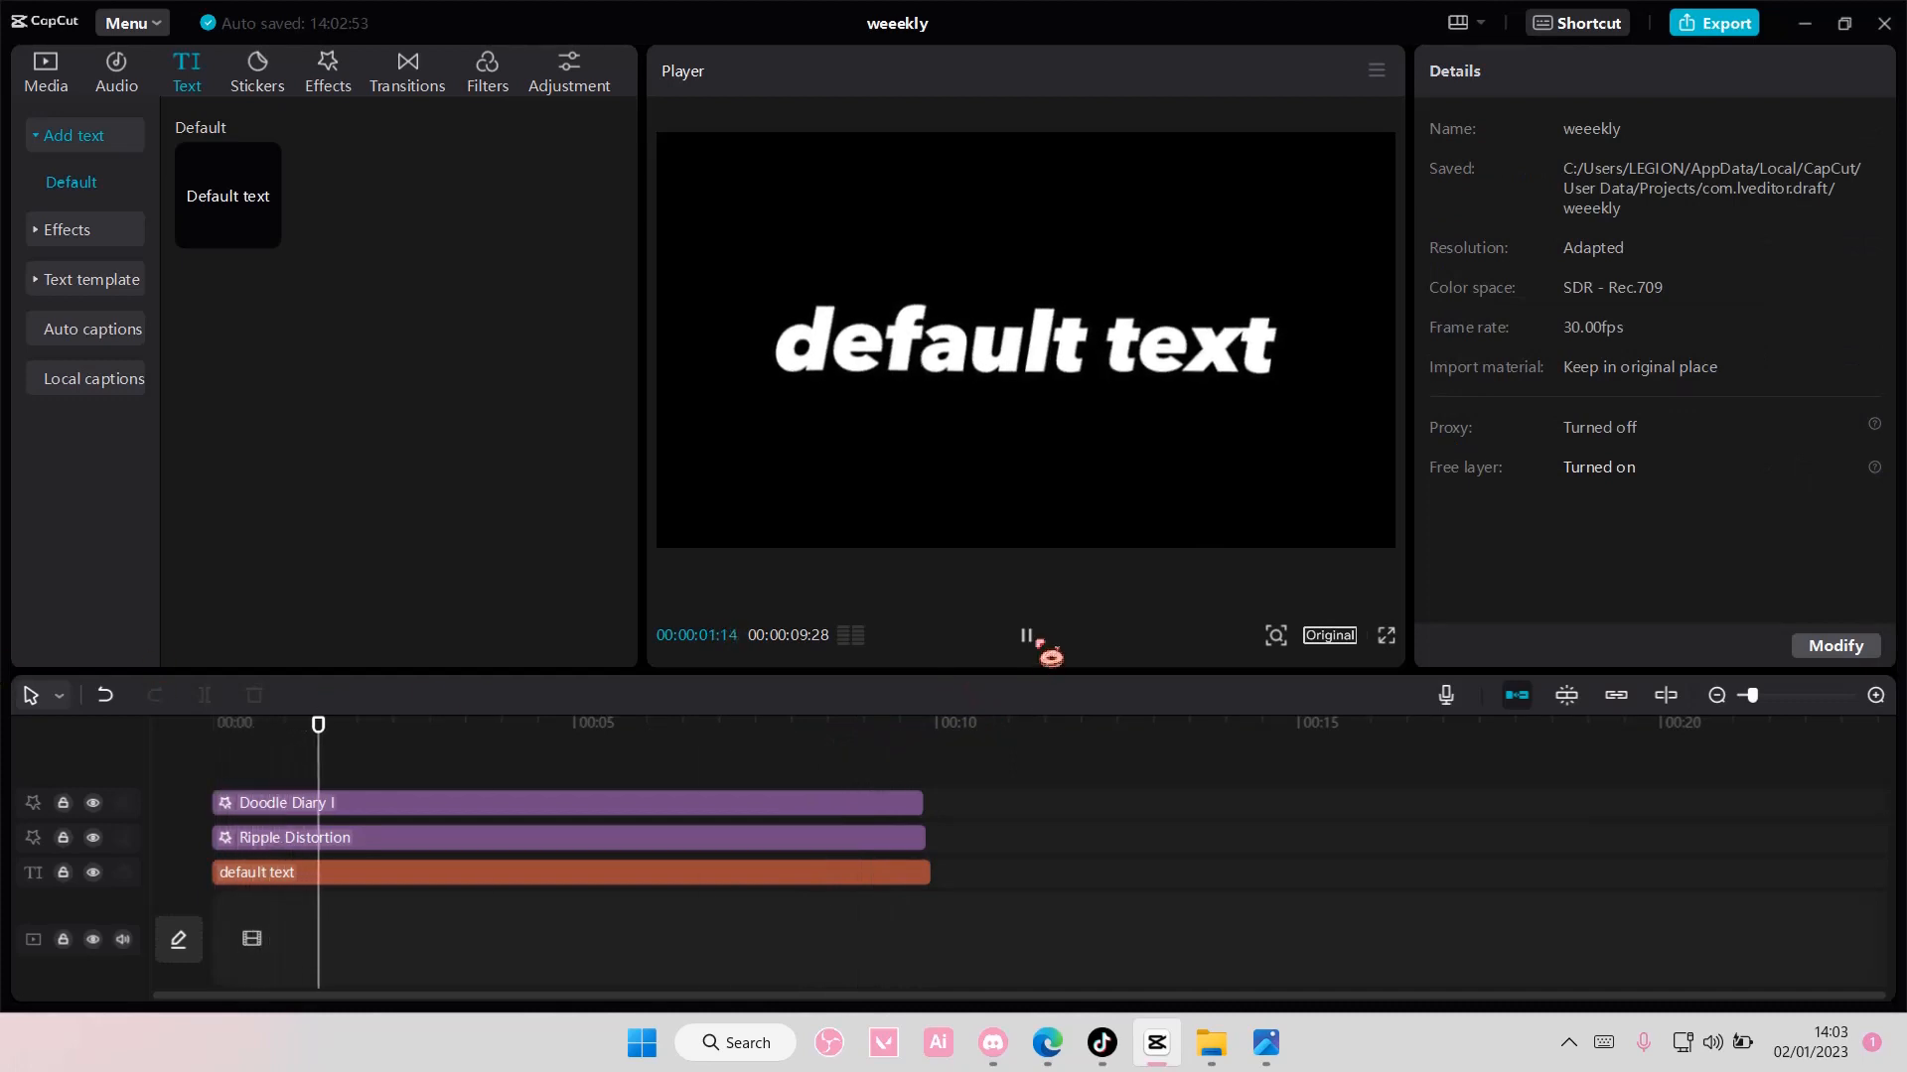